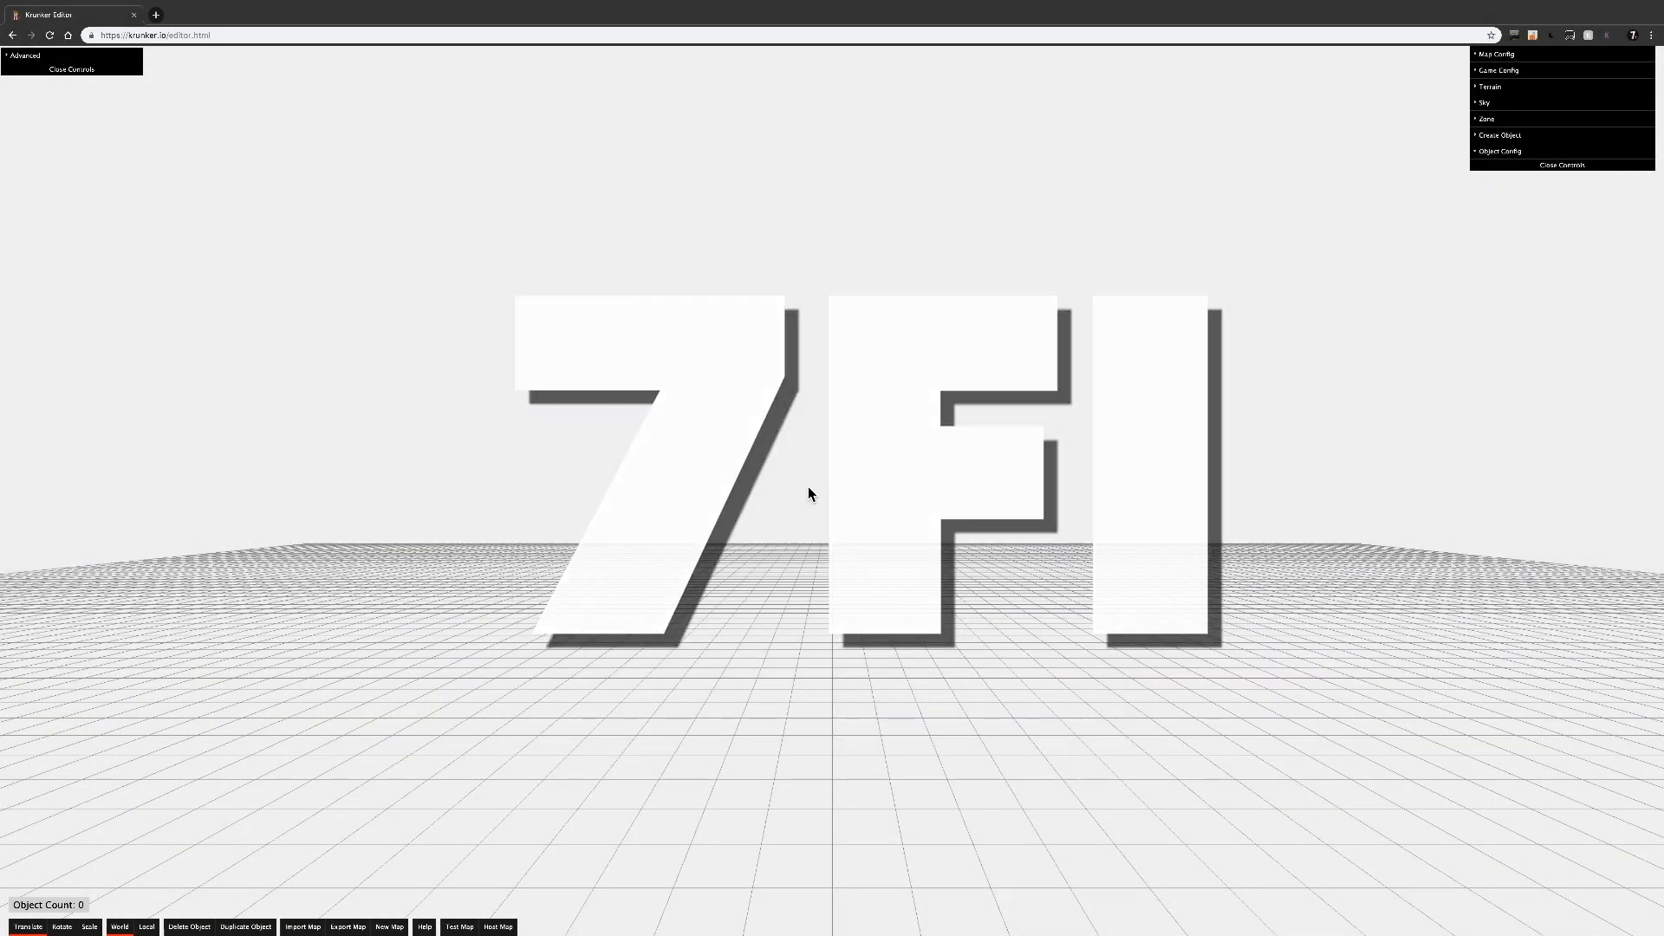
Expand Advanced, then select the see-through box around the panels and delete it.
{"action": "left_click", "coordinate": [22, 55]}
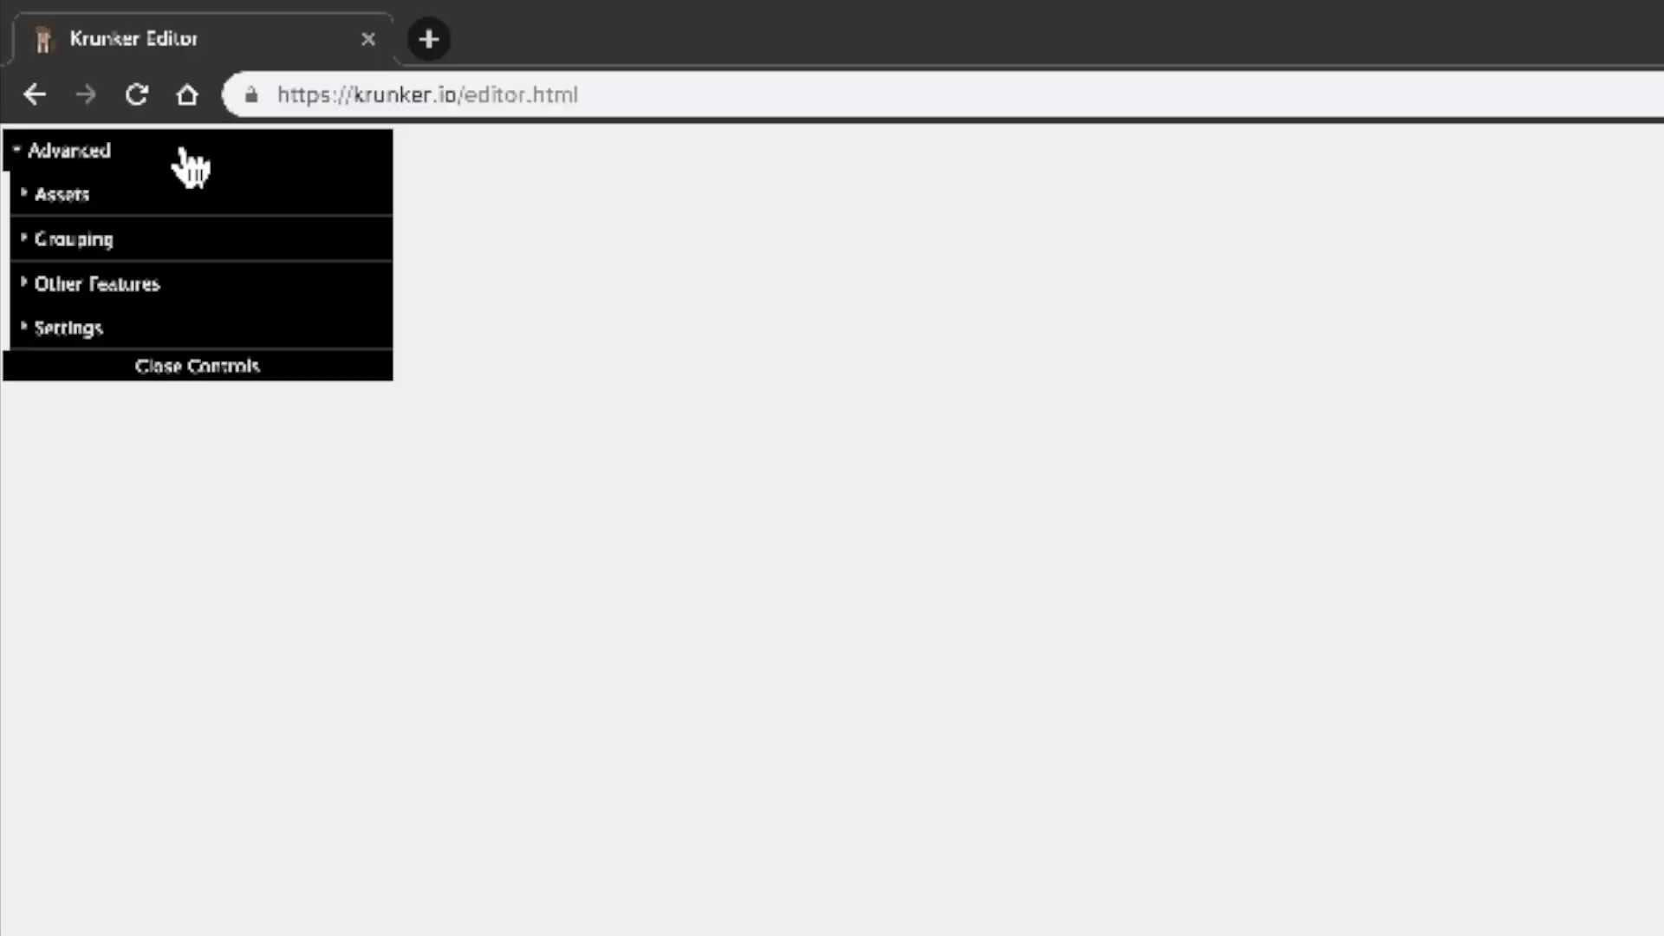
{"action": "mouse_move", "coordinate": [80, 276]}
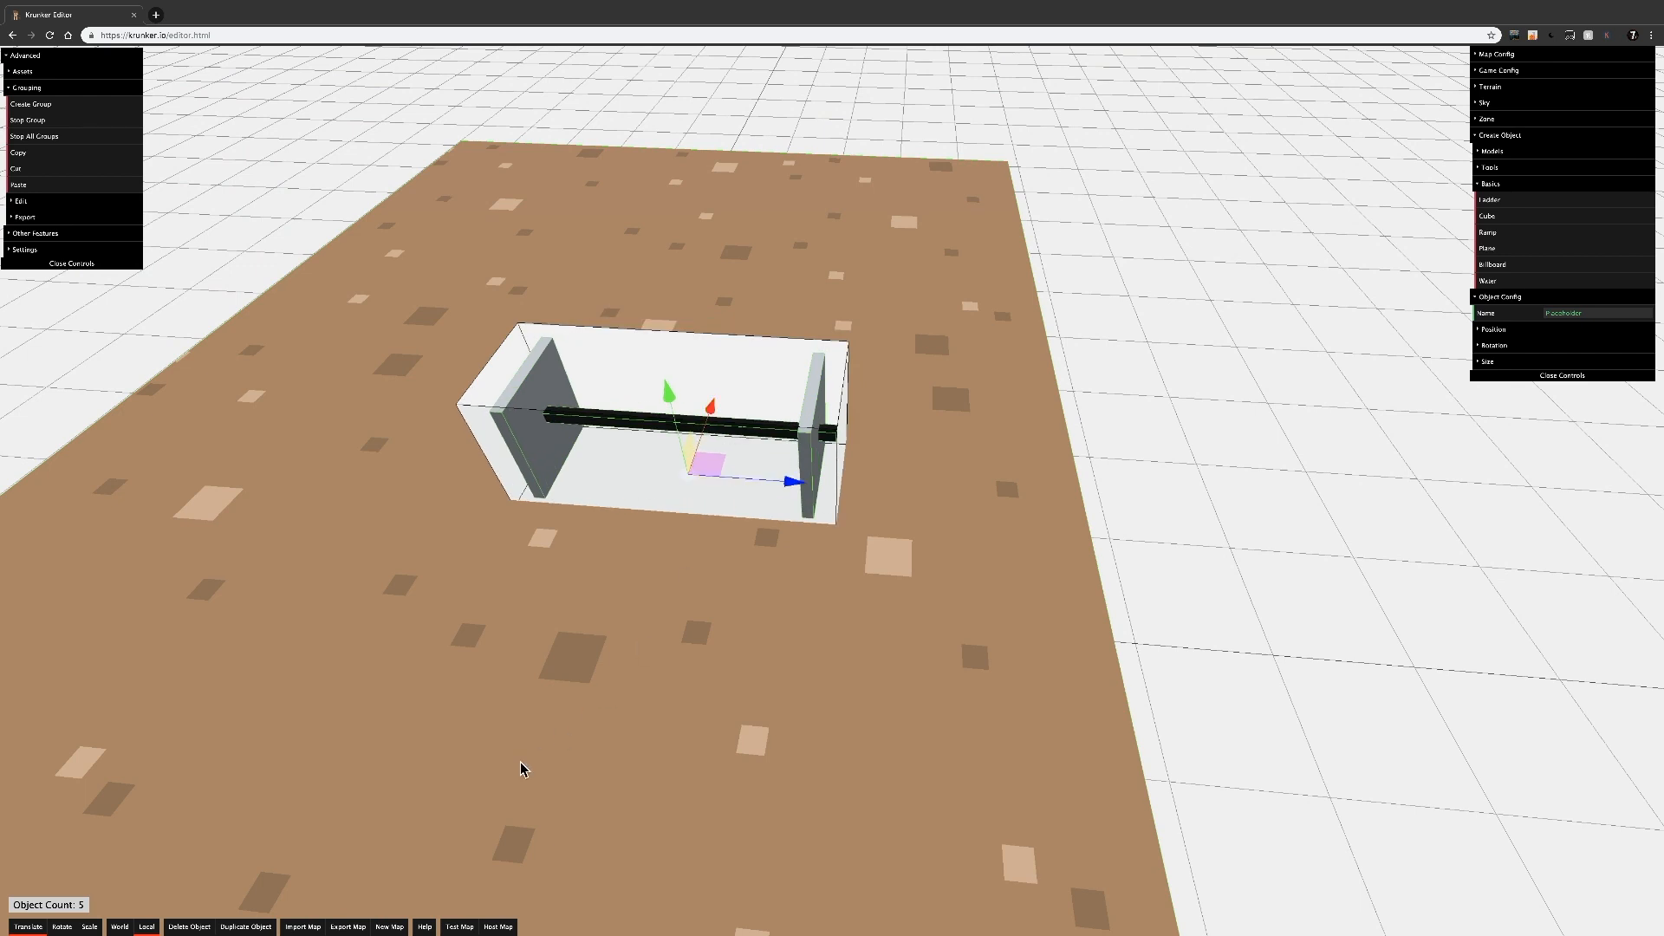
{"action": "left_click", "coordinate": [245, 926]}
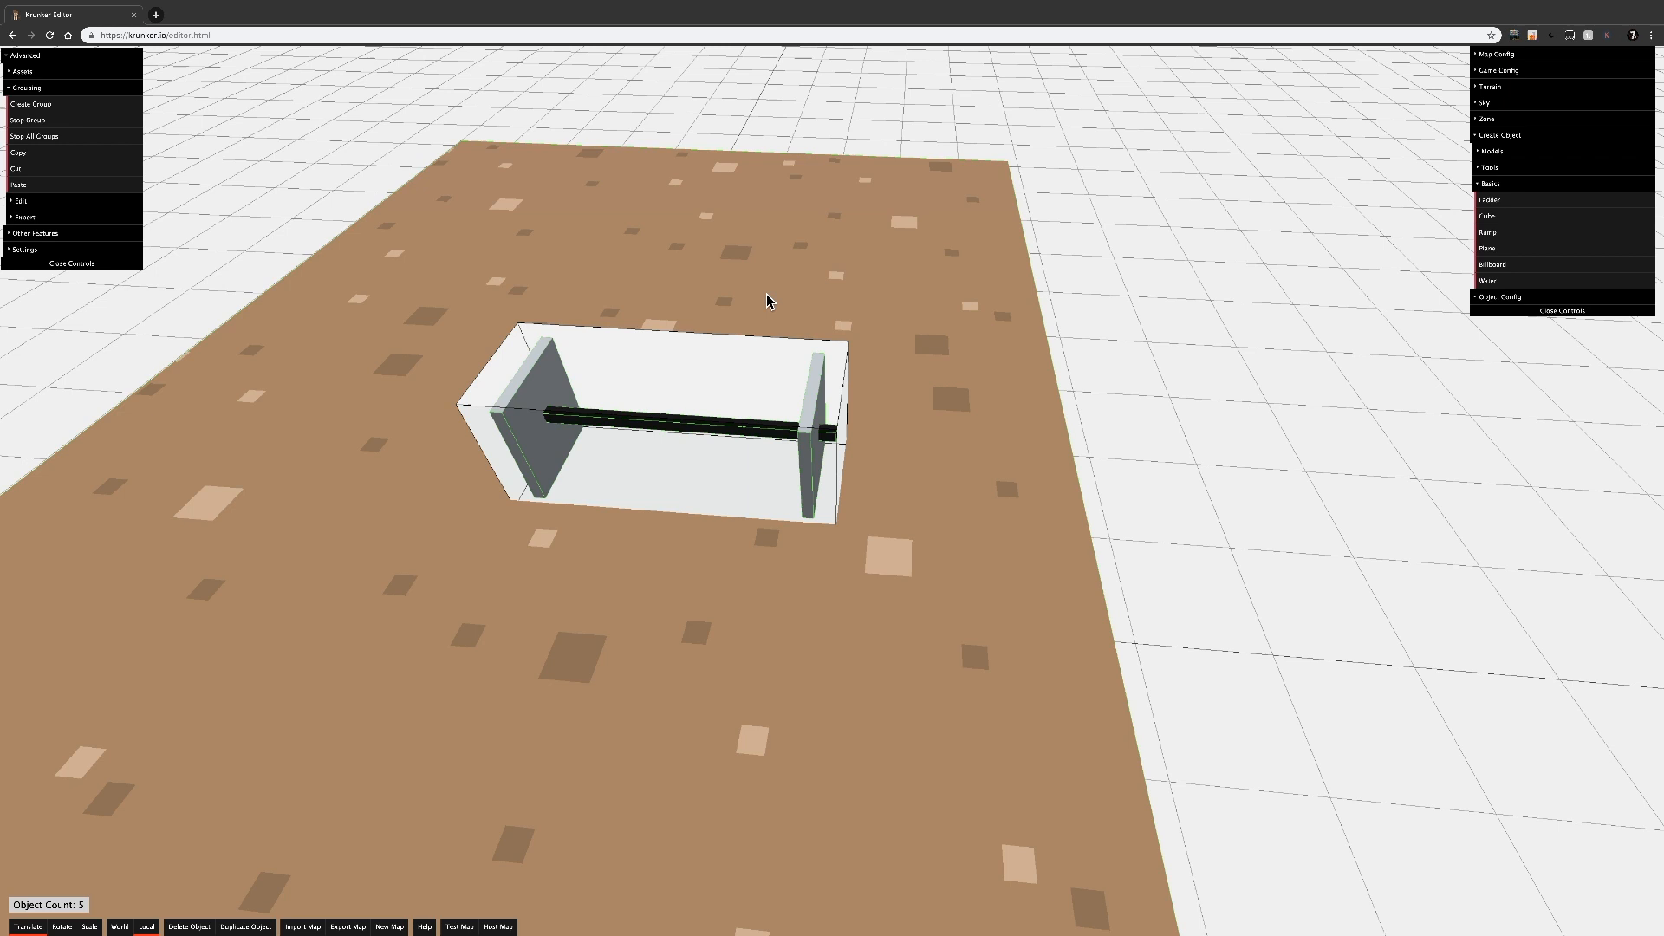
{"action": "left_click", "coordinate": [670, 414]}
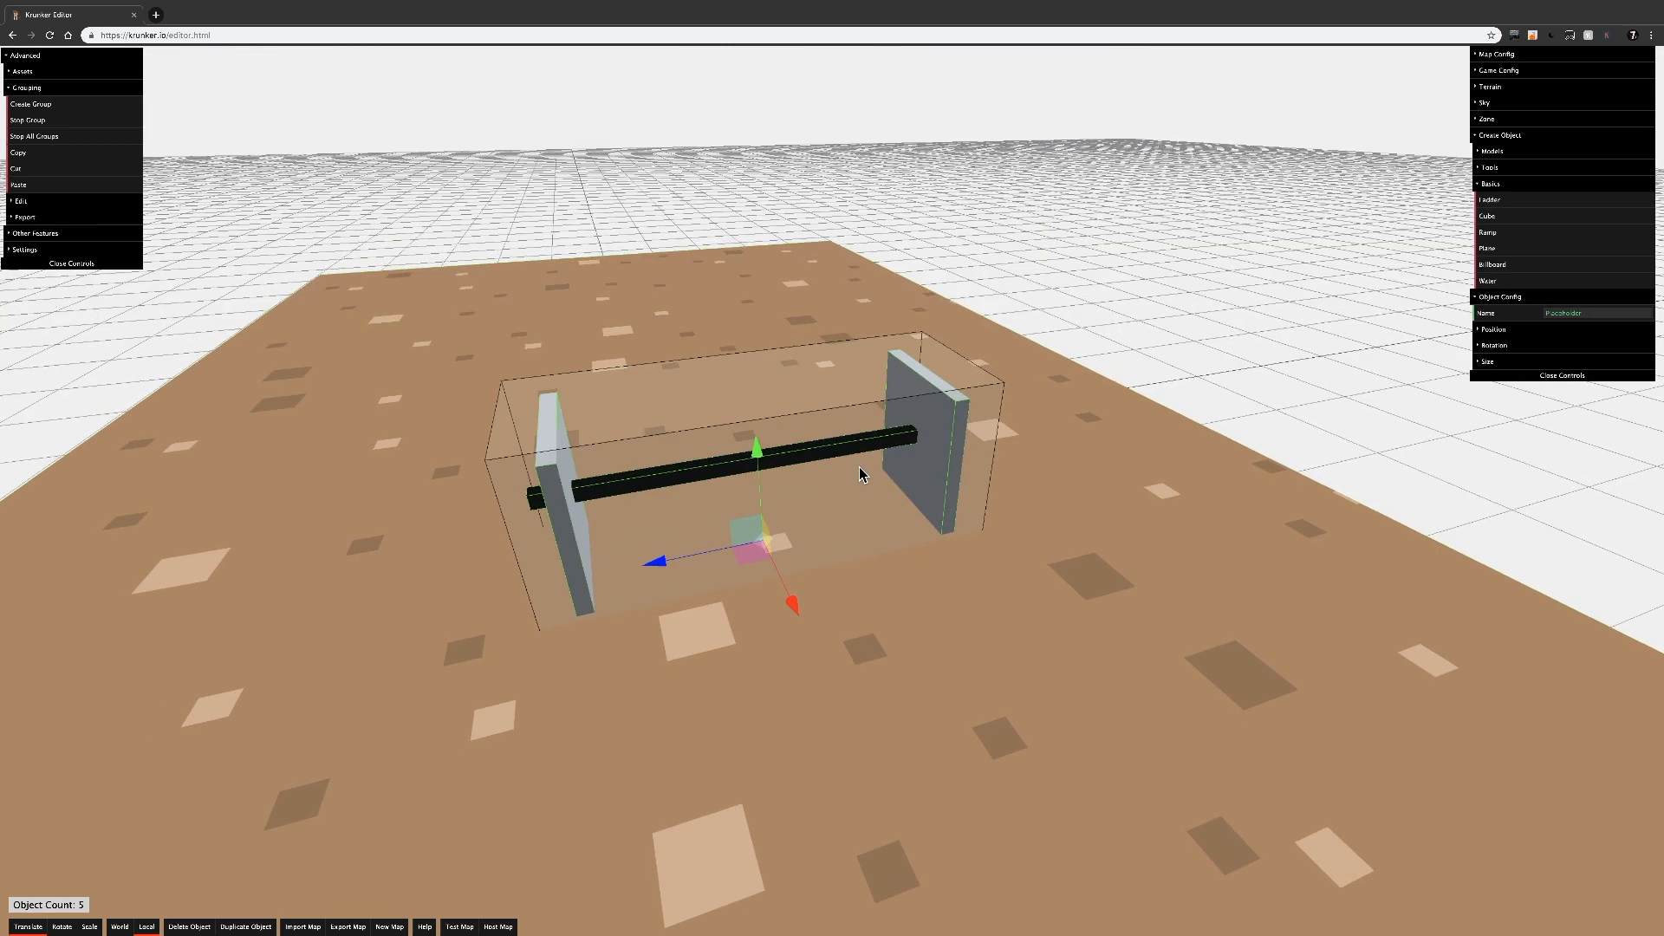
{"action": "mouse_move", "coordinate": [51, 130]}
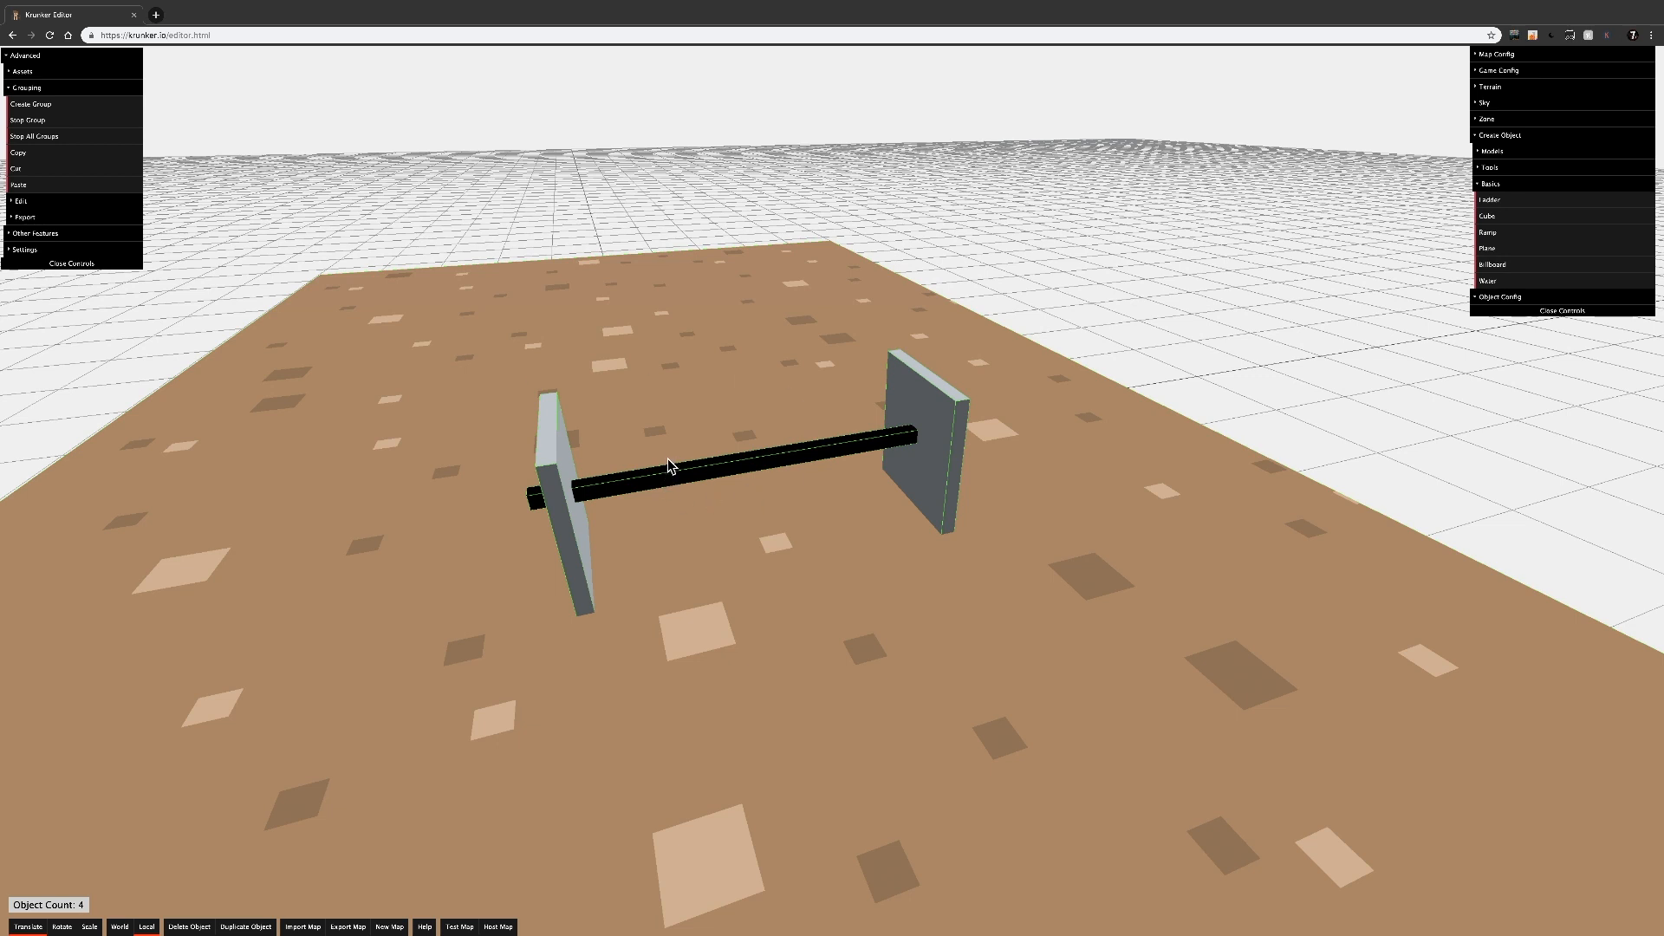
{"action": "mouse_move", "coordinate": [48, 136]}
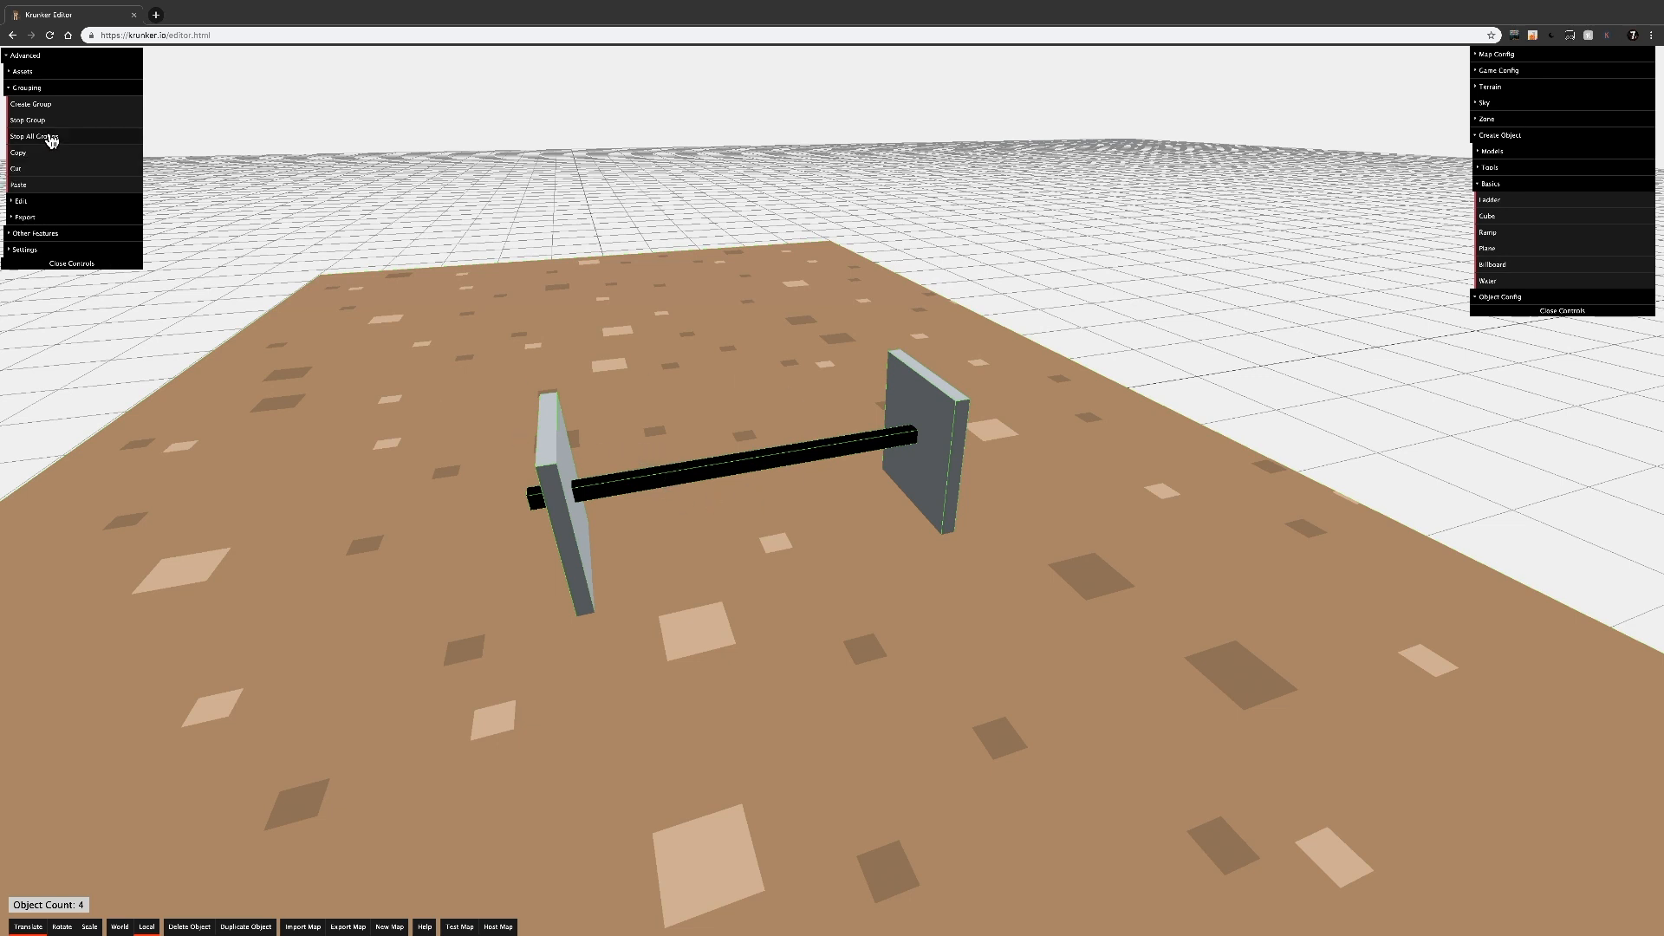
{"action": "mouse_move", "coordinate": [295, 189]}
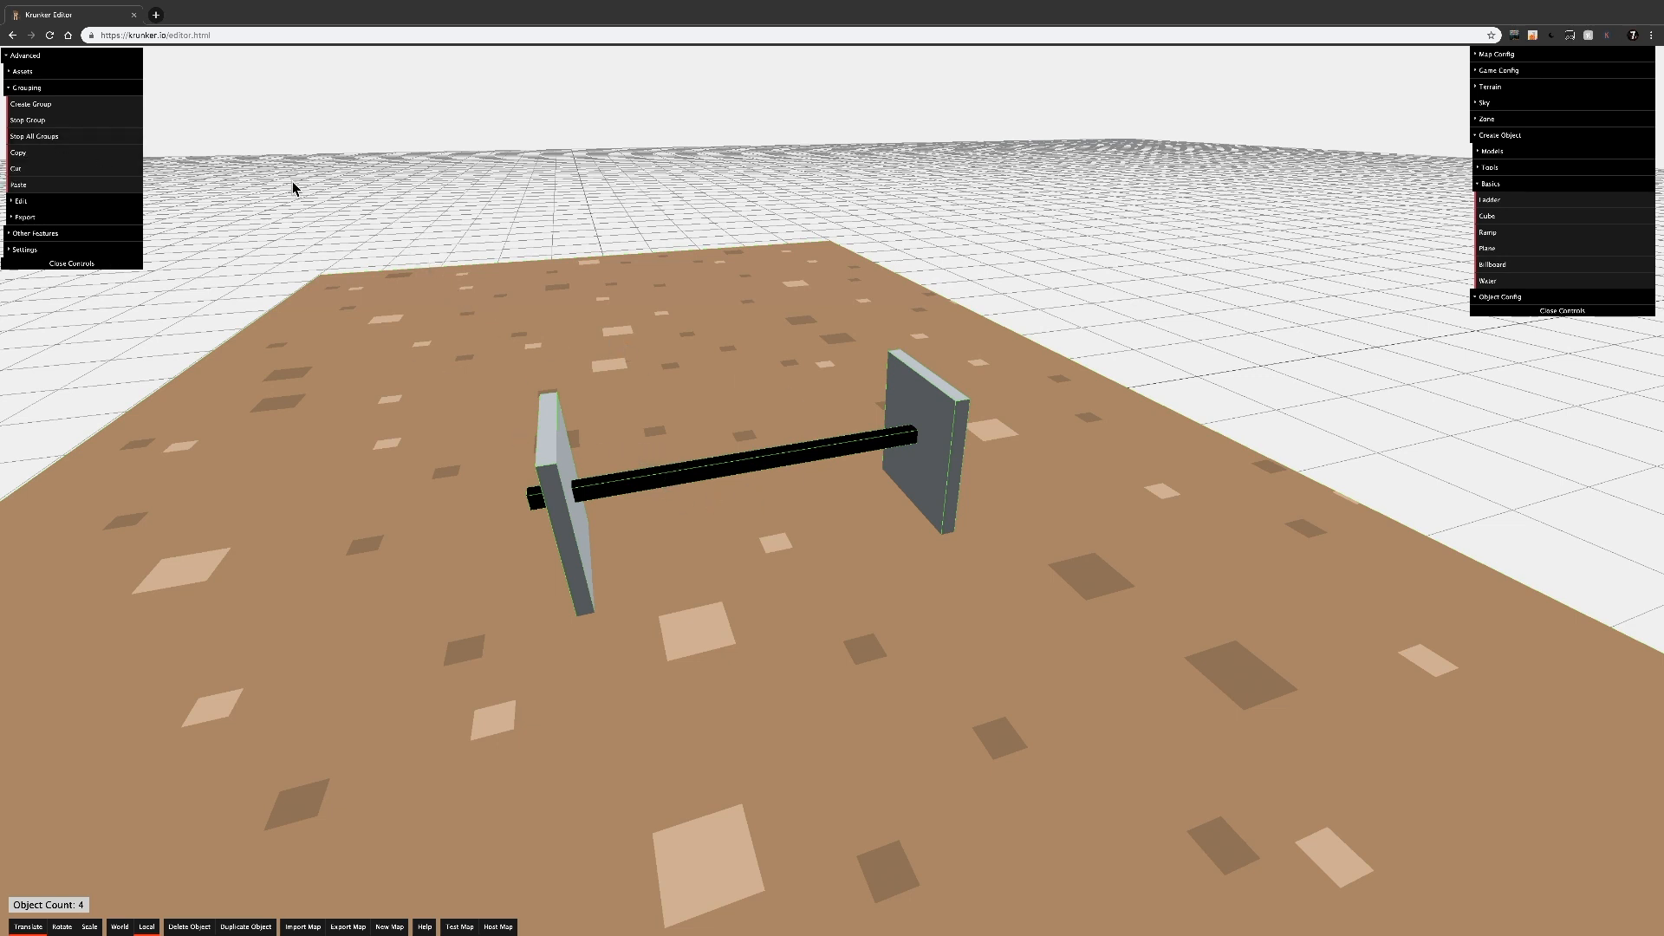
{"action": "left_click", "coordinate": [189, 926]}
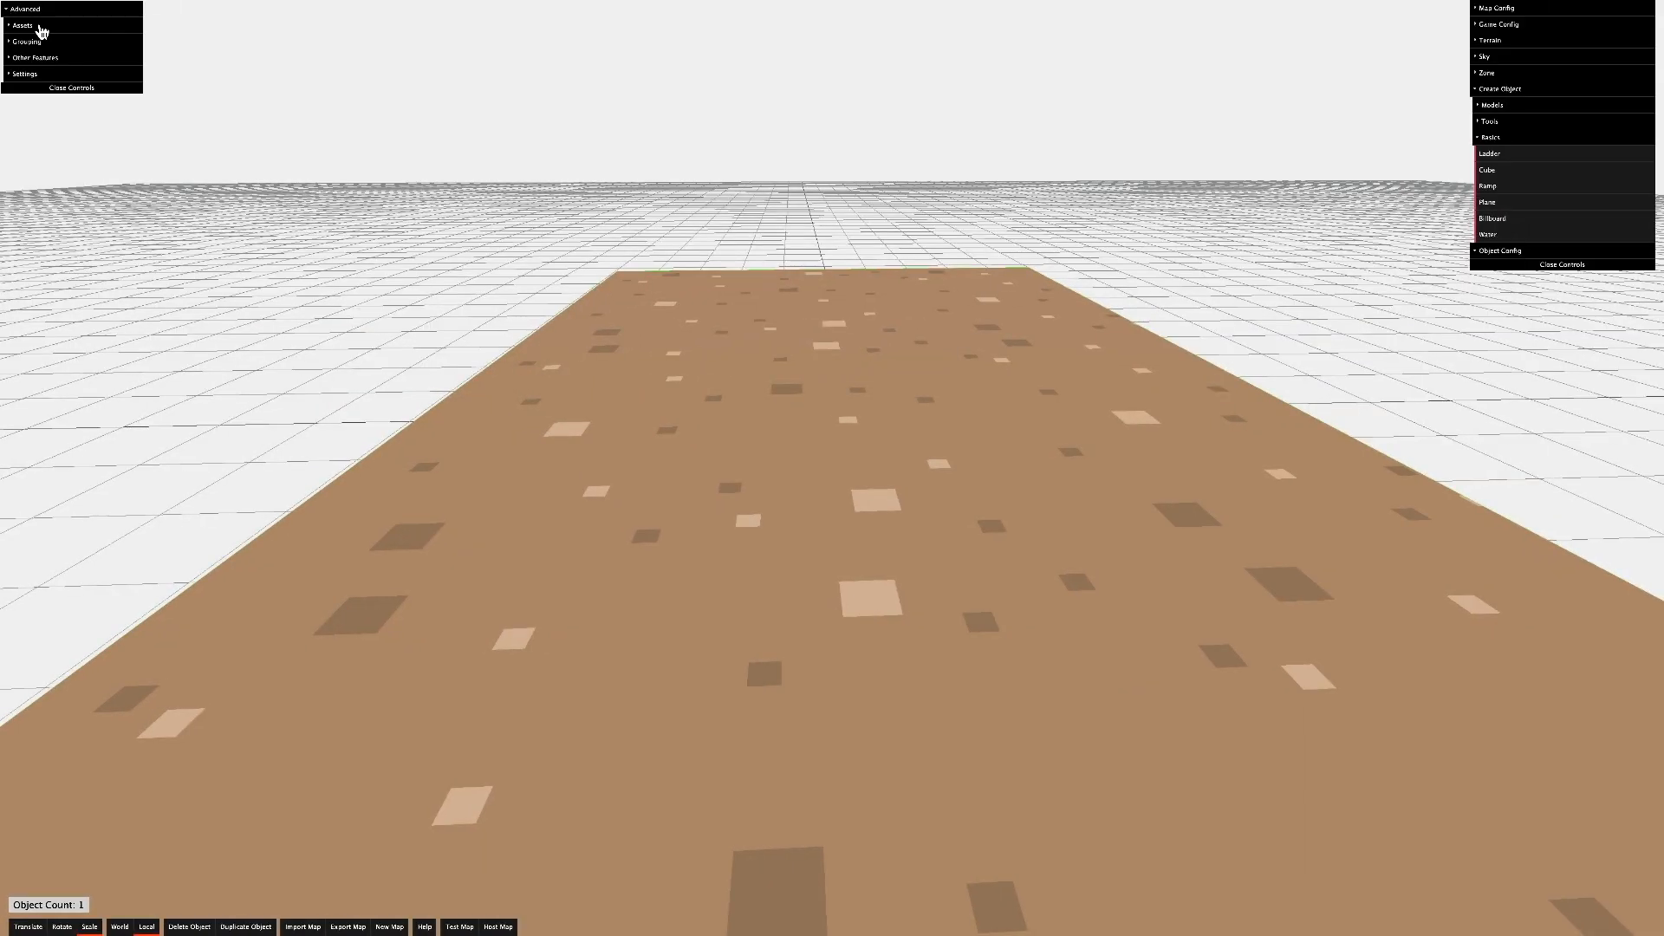
Expand the Assets section to reveal the import options.
{"action": "left_click", "coordinate": [22, 24]}
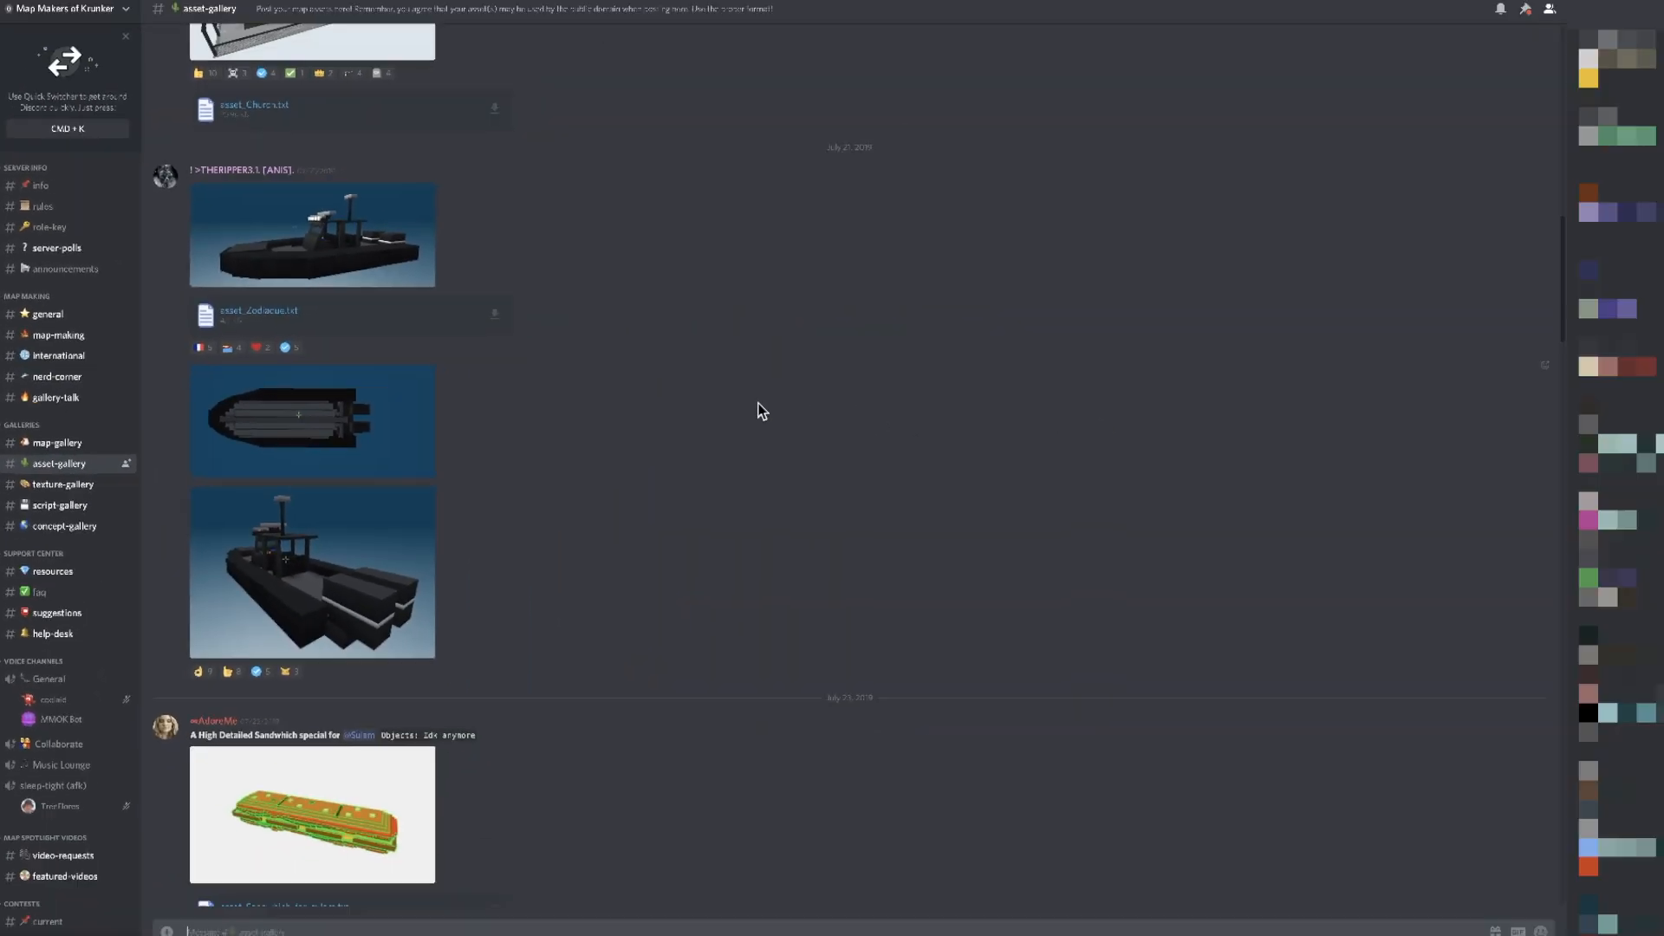
{"action": "mouse_move", "coordinate": [275, 320]}
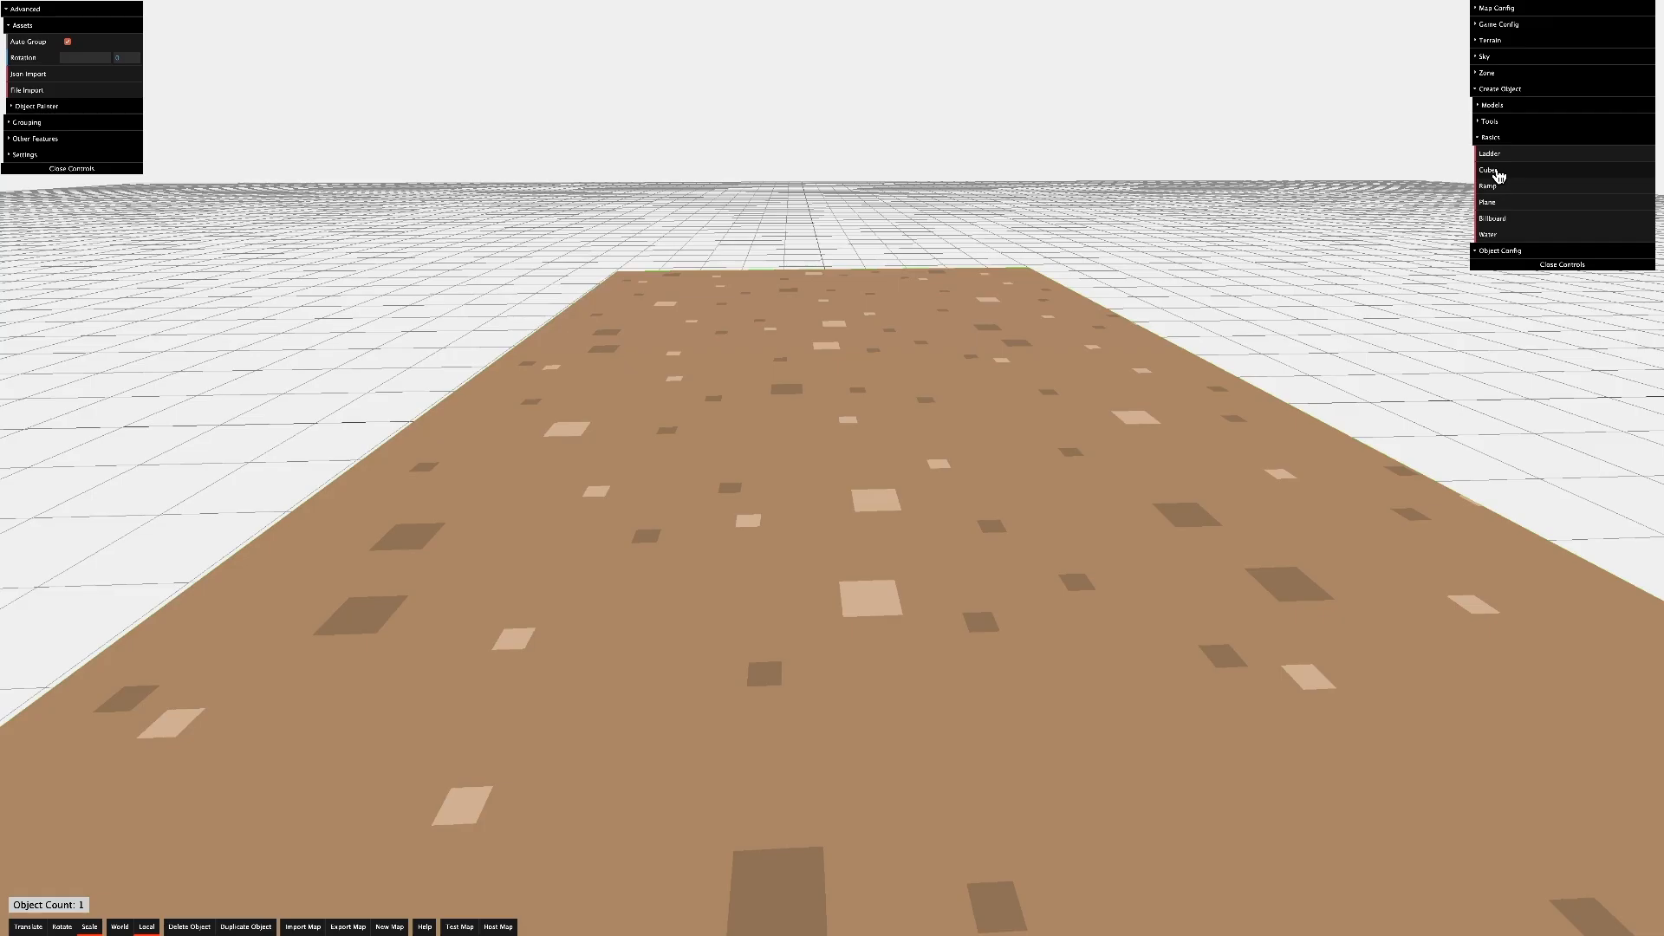
Add a cube, then Json Import the pasted boat data, bringing the map to 84 objects.
{"action": "left_click", "coordinate": [1487, 169]}
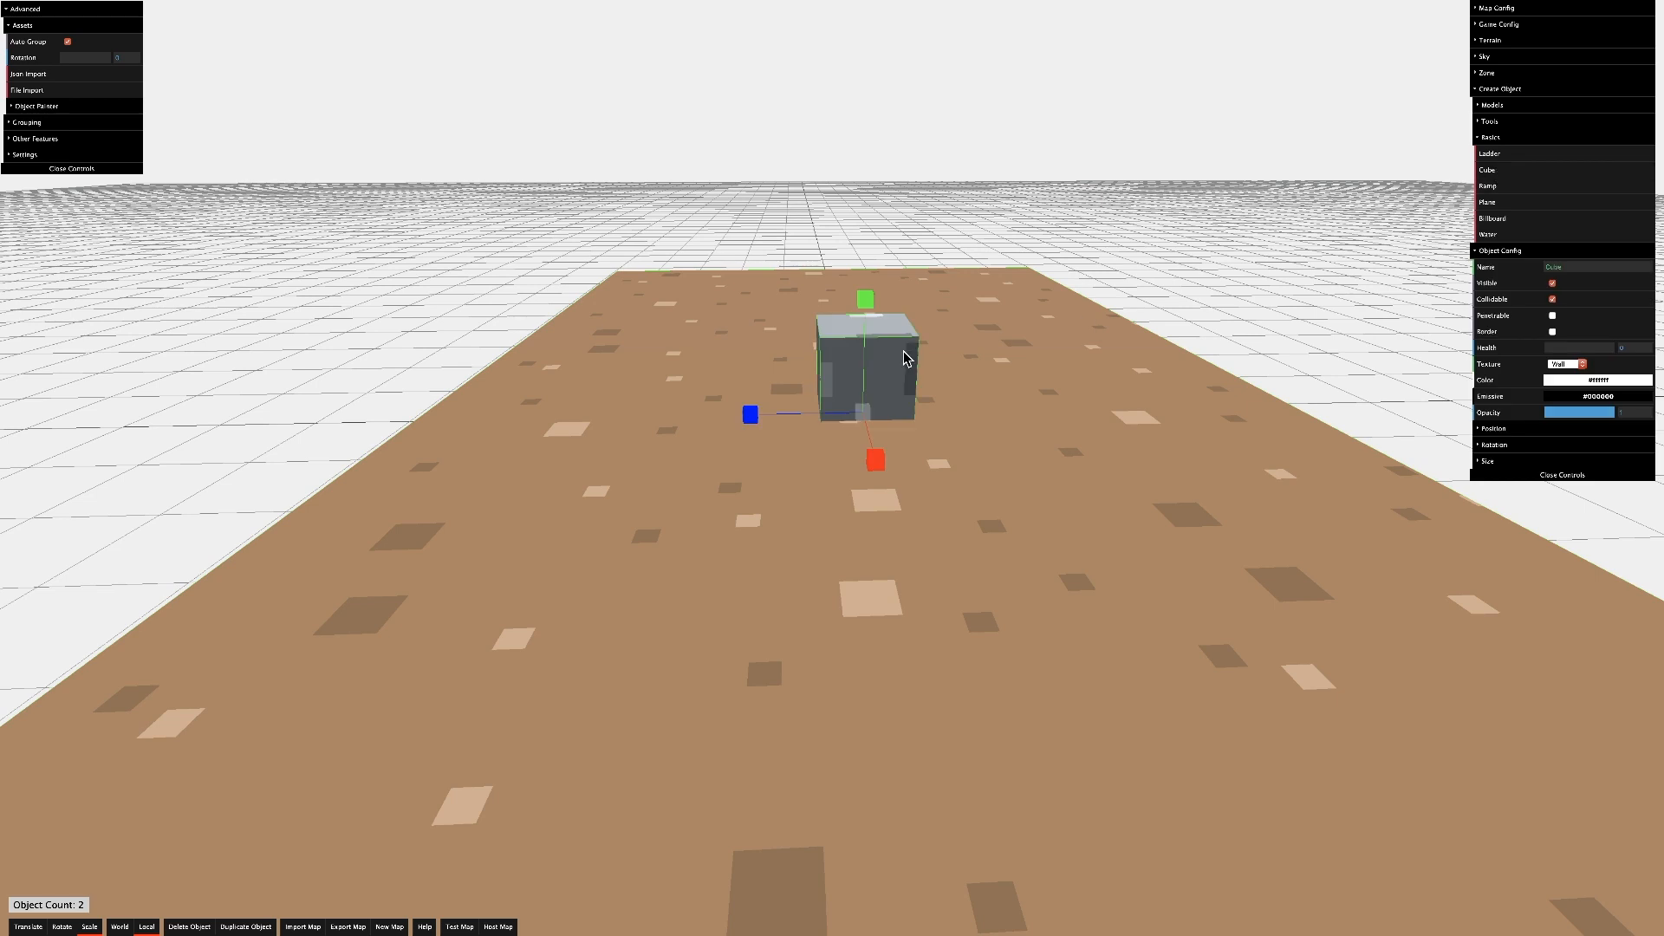
{"action": "mouse_move", "coordinate": [111, 105]}
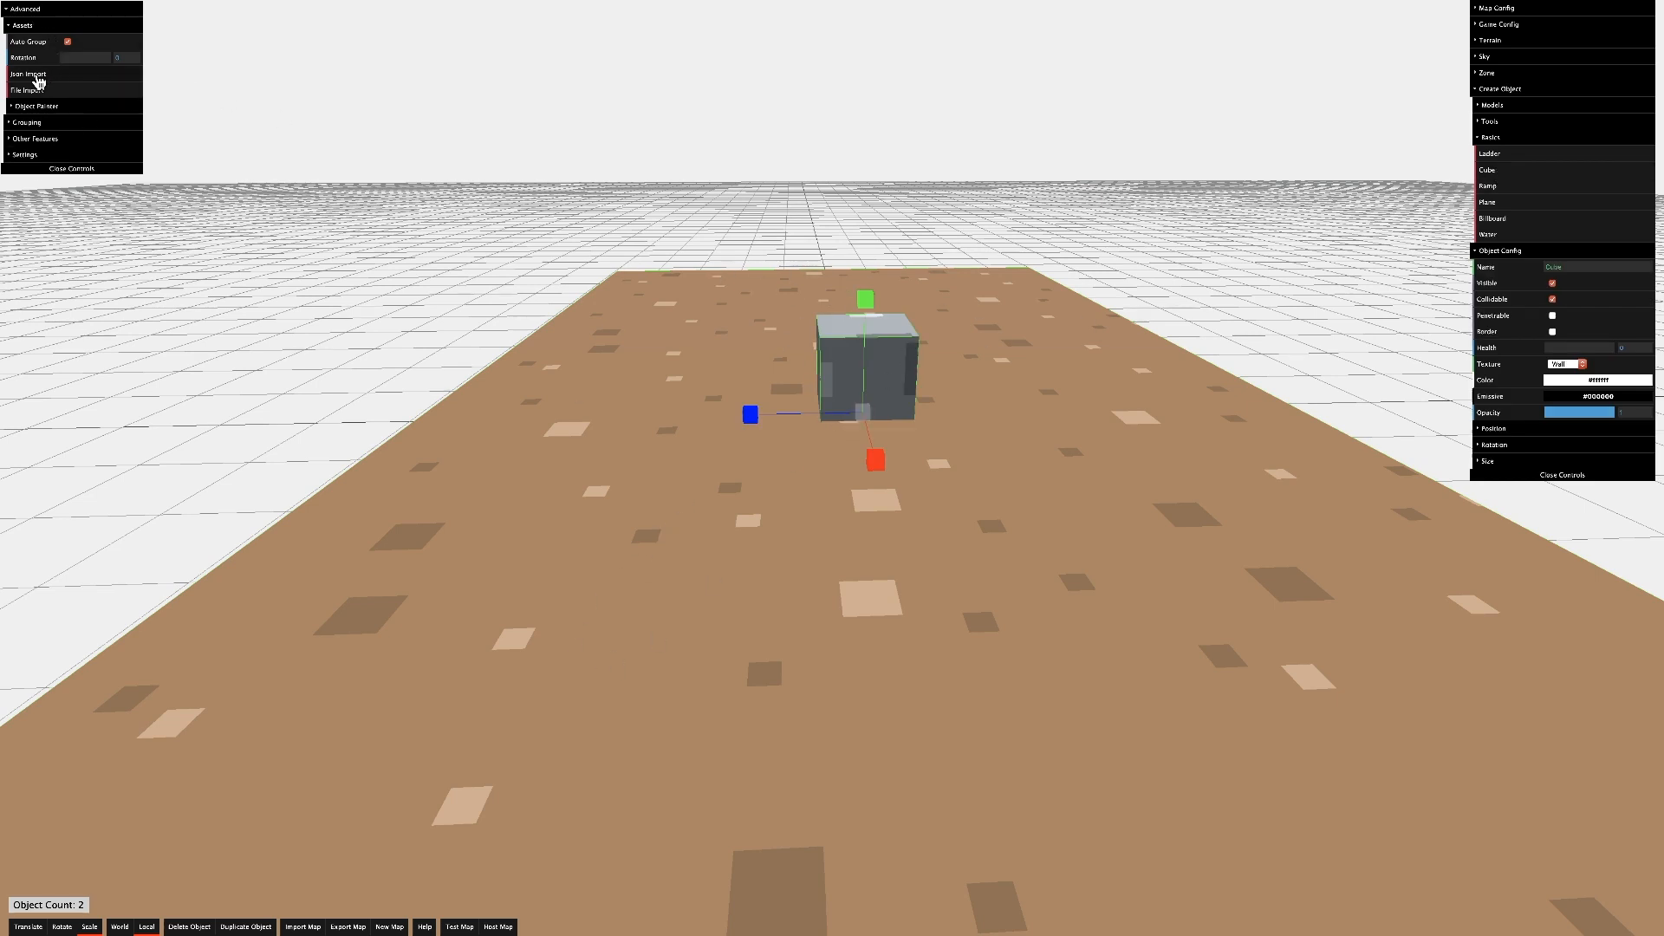
{"action": "left_click", "coordinate": [30, 73]}
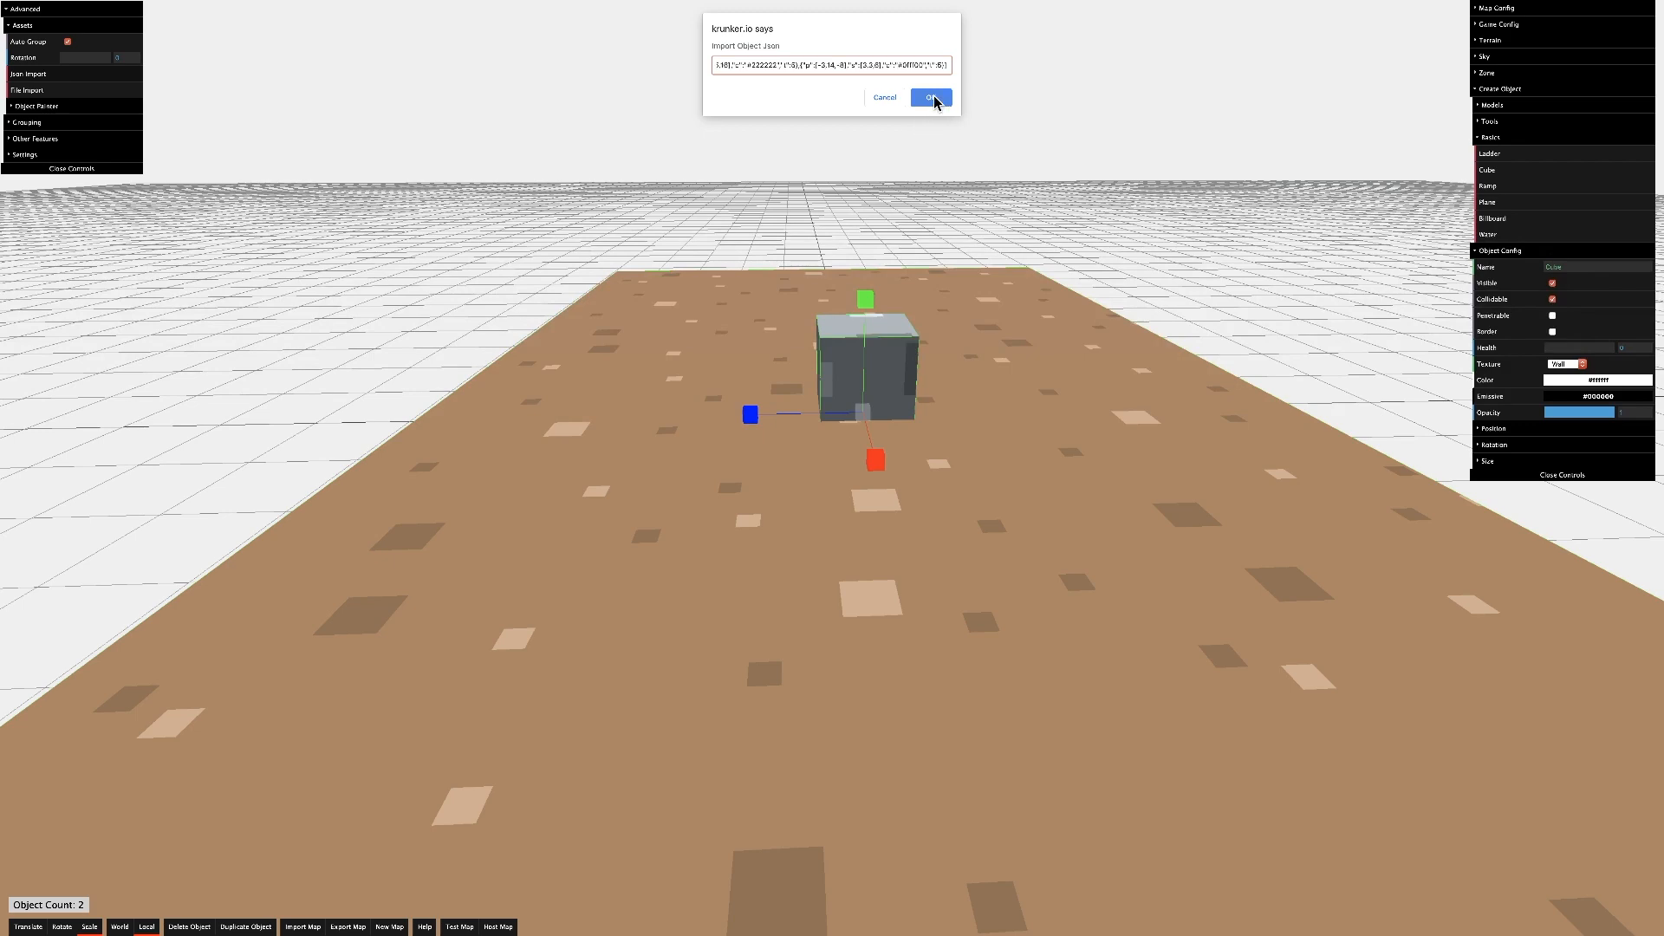
{"action": "left_click", "coordinate": [929, 97]}
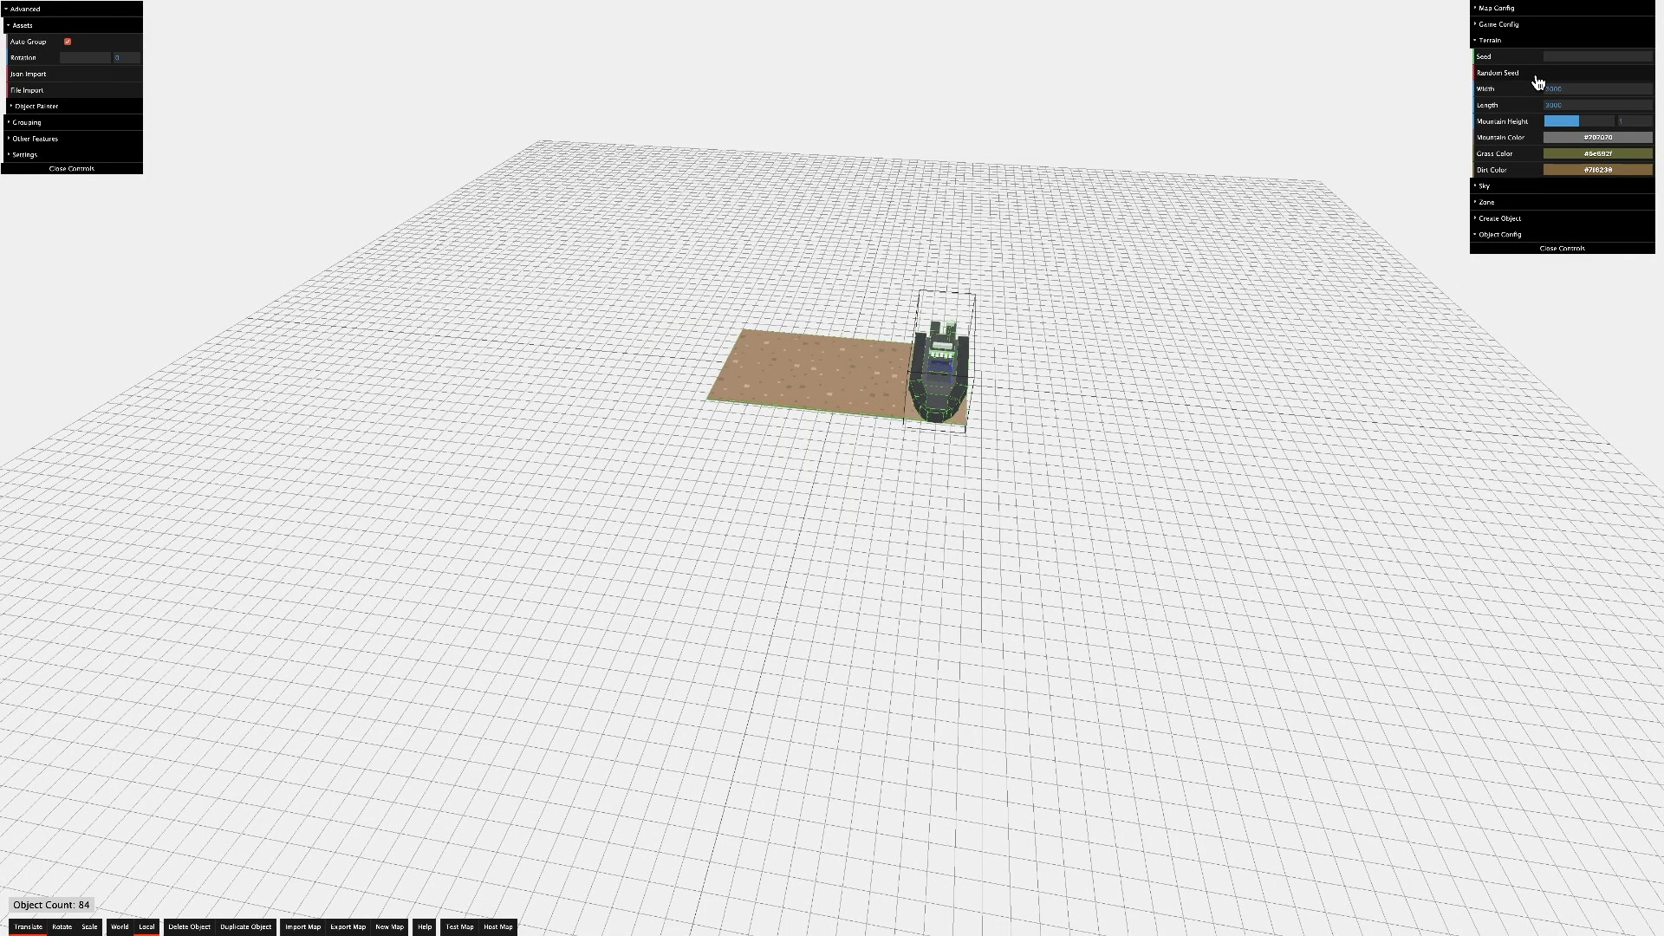
Generate random-seed terrain and lower the mountain height.
{"action": "left_click", "coordinate": [1497, 73]}
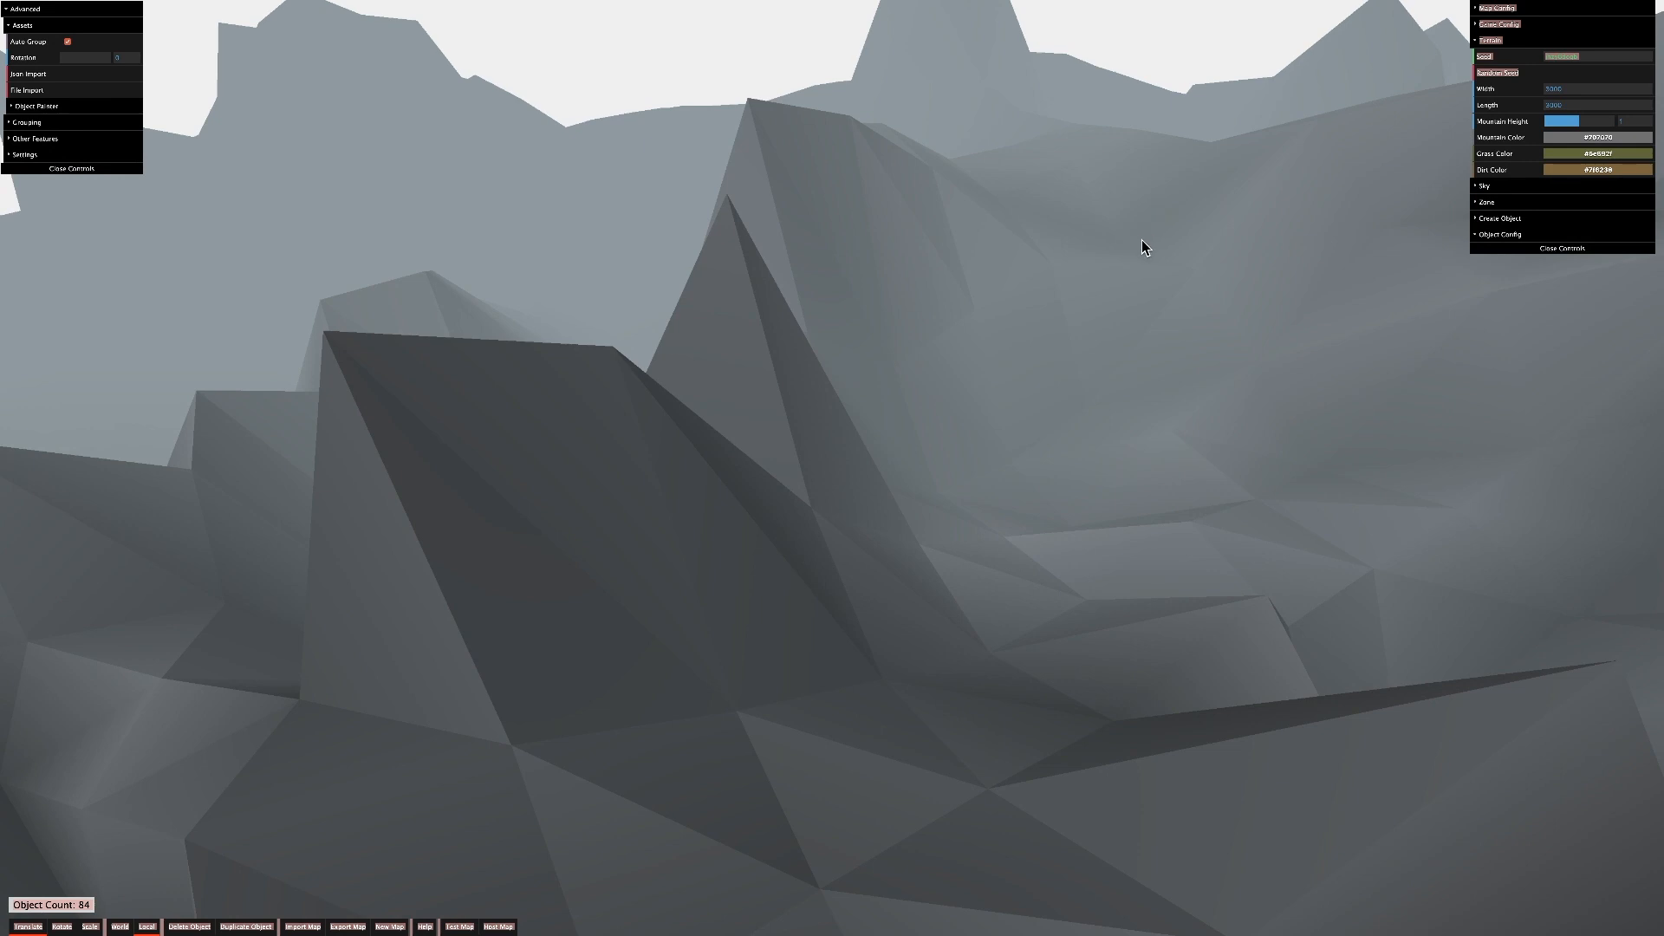
{"action": "left_click", "coordinate": [1497, 73]}
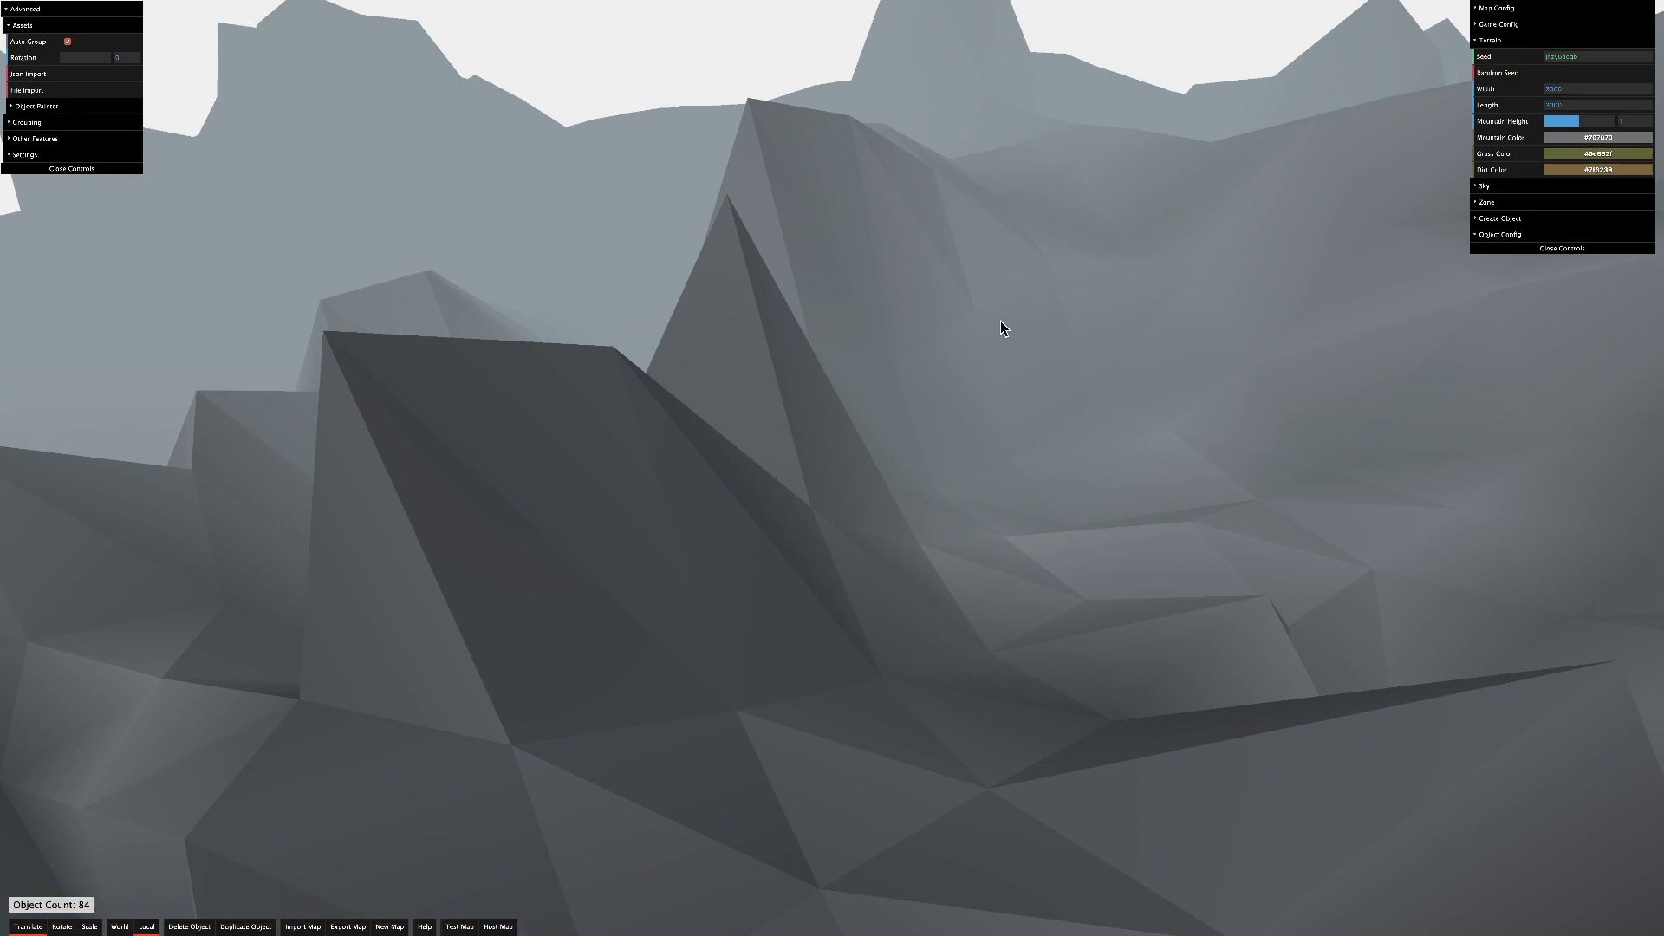
{"action": "left_click", "coordinate": [1597, 170]}
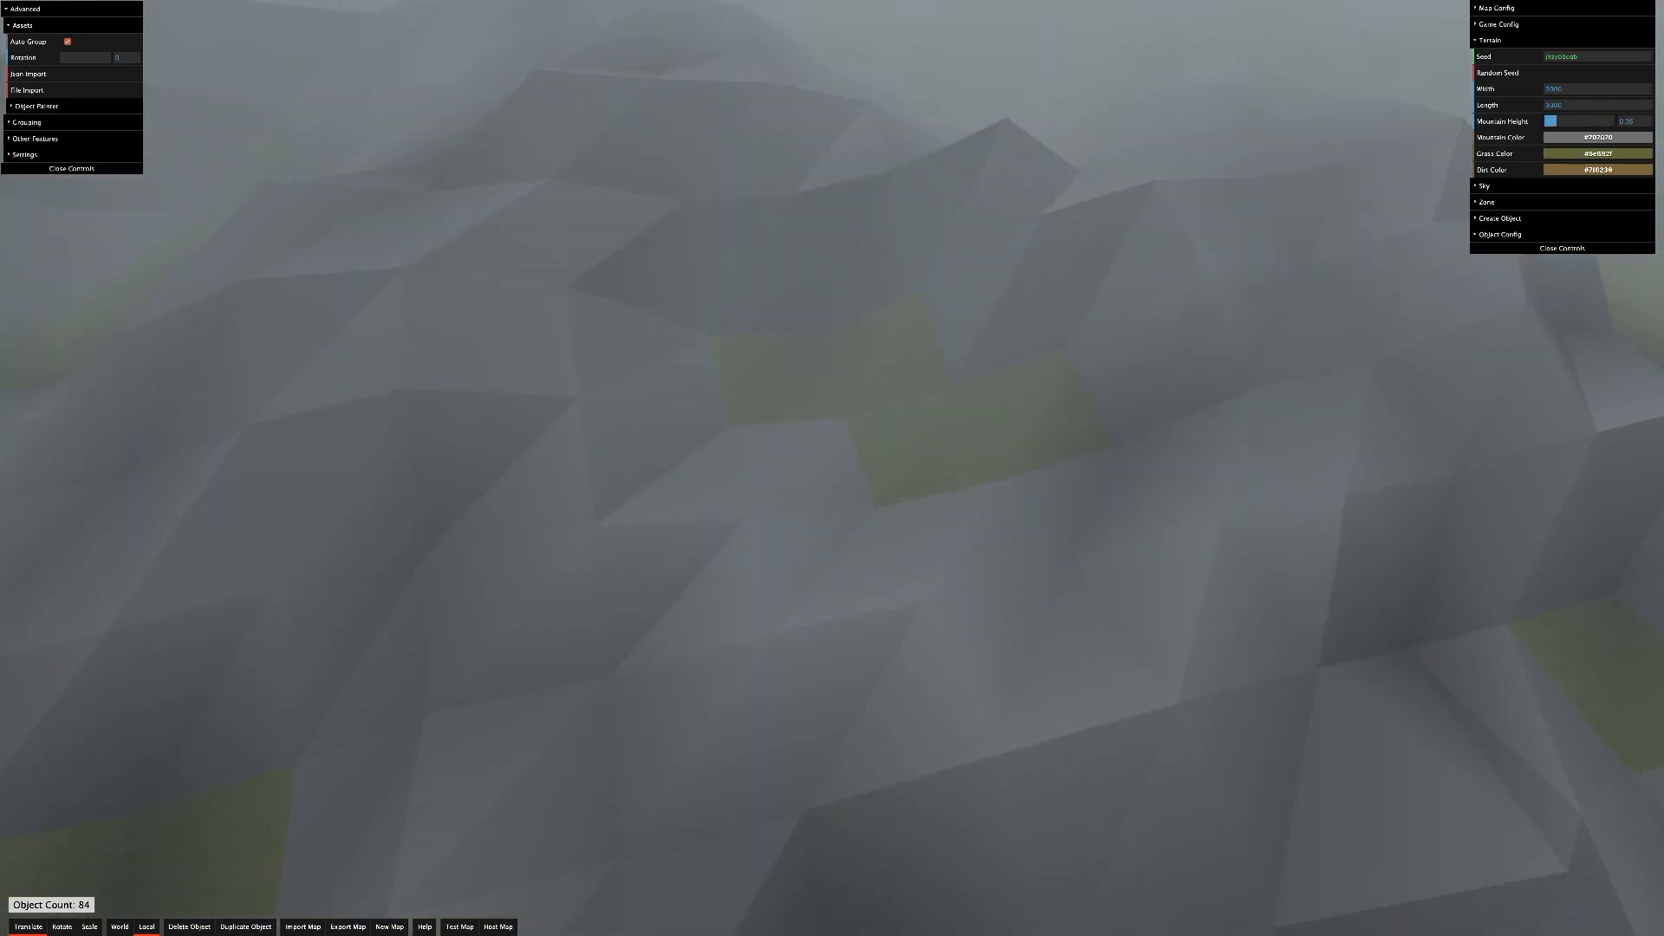
Recolour the mountains red and pick a new grass colour.
{"action": "left_click", "coordinate": [1596, 135]}
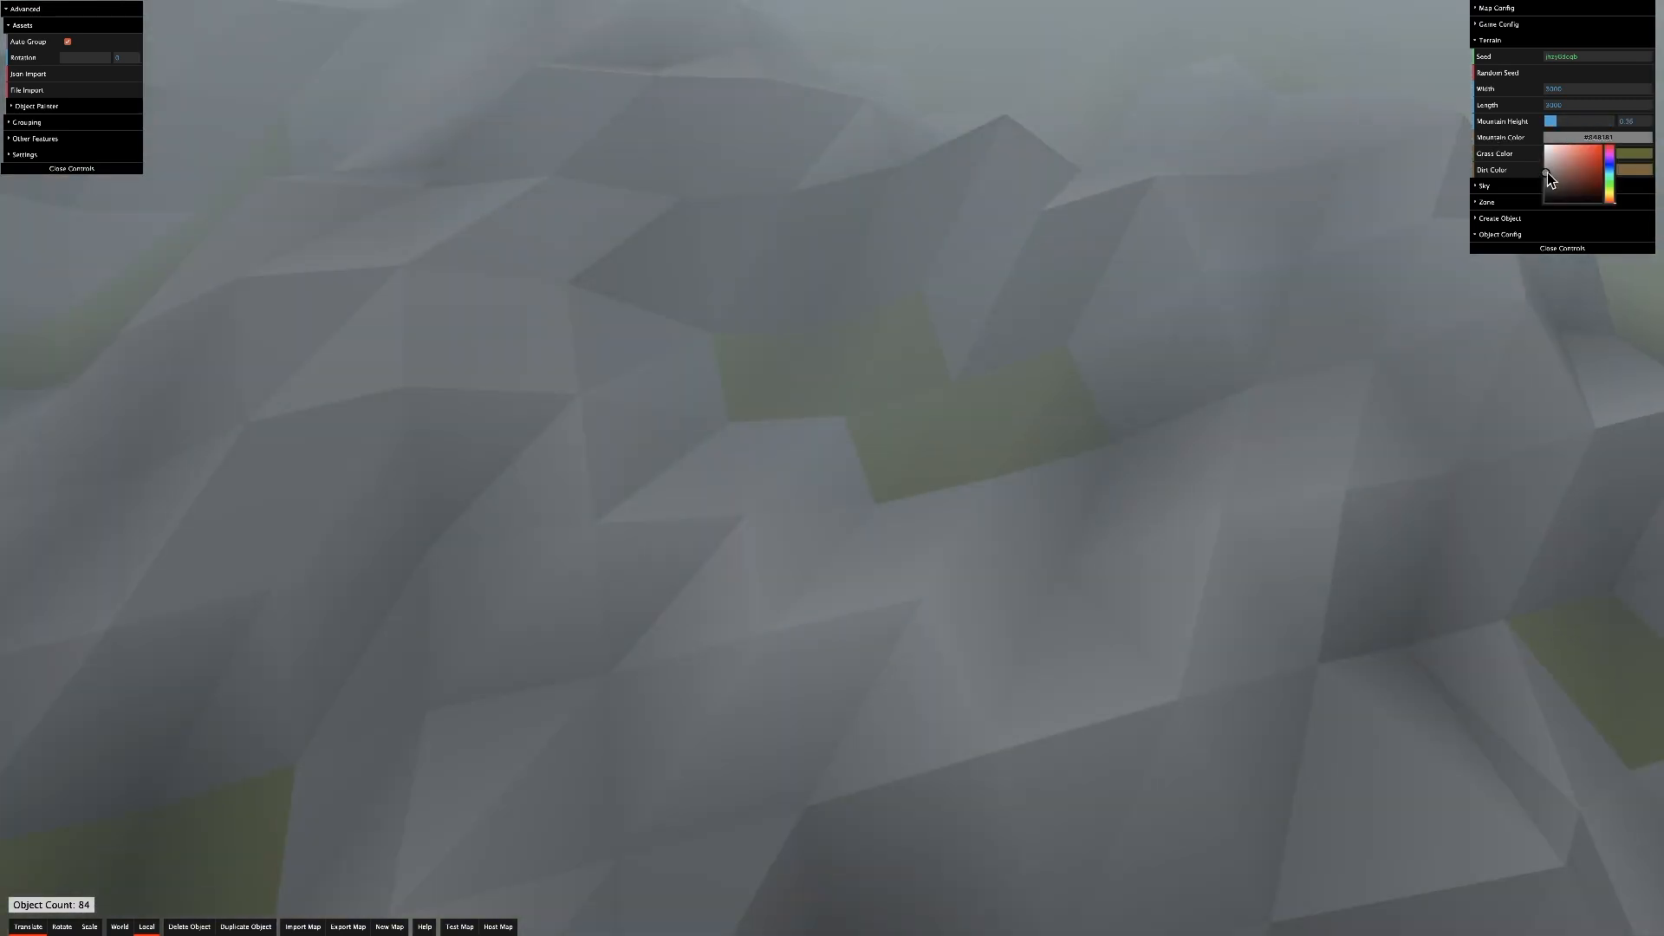
{"action": "left_click", "coordinate": [1576, 170]}
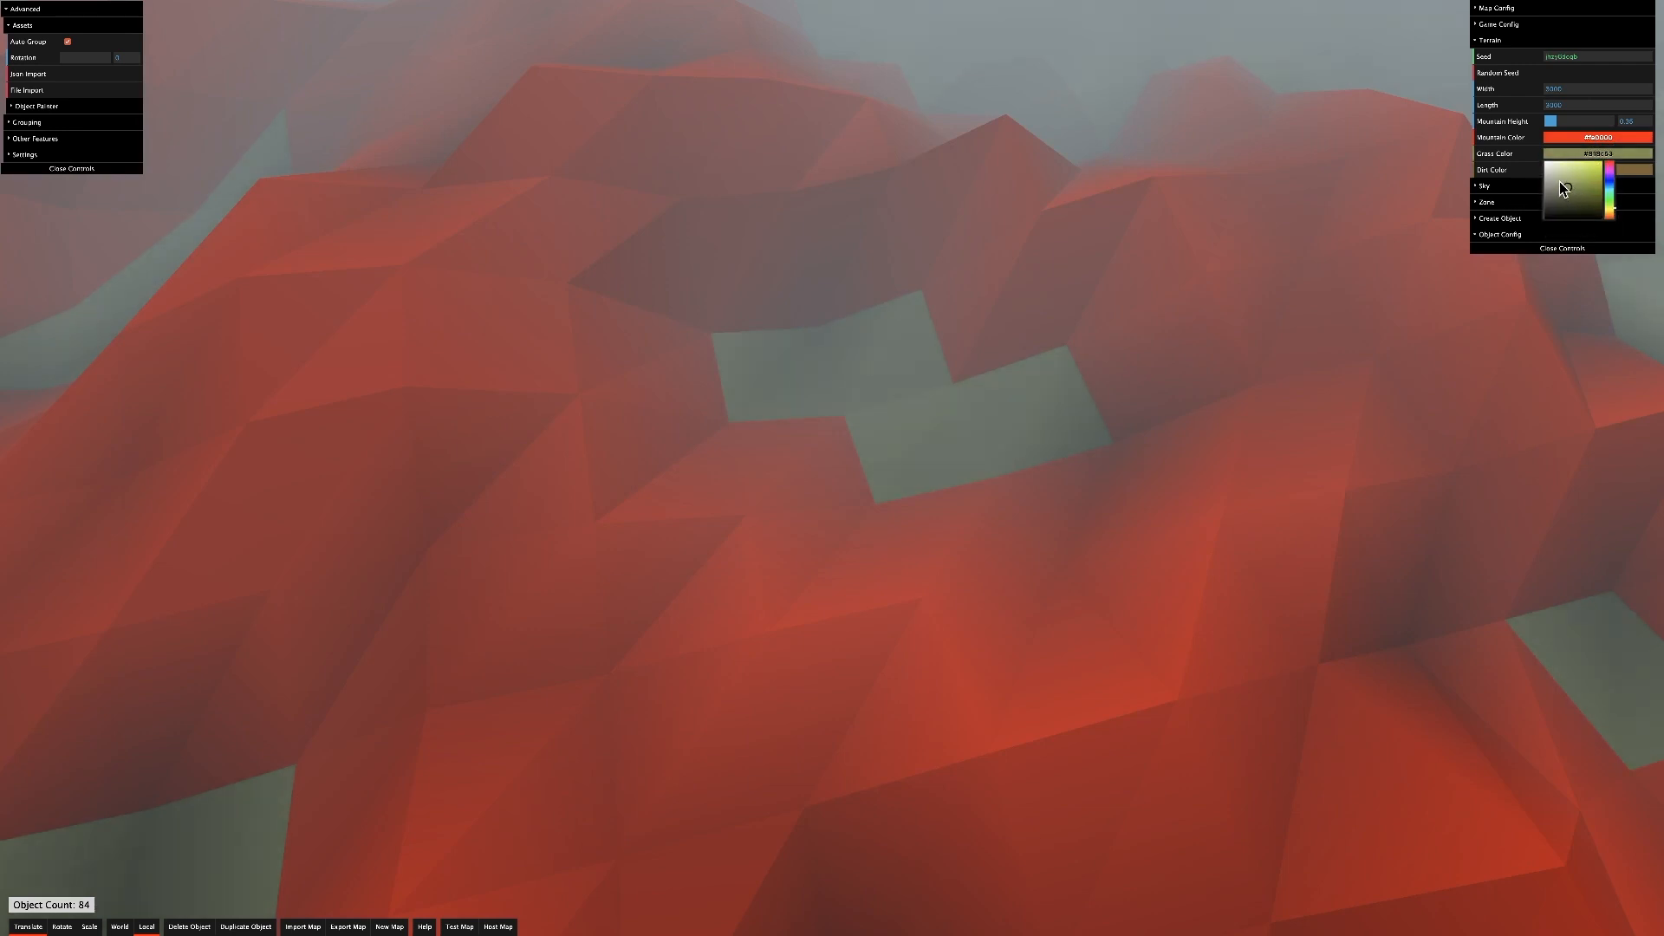
{"action": "left_click", "coordinate": [1574, 189]}
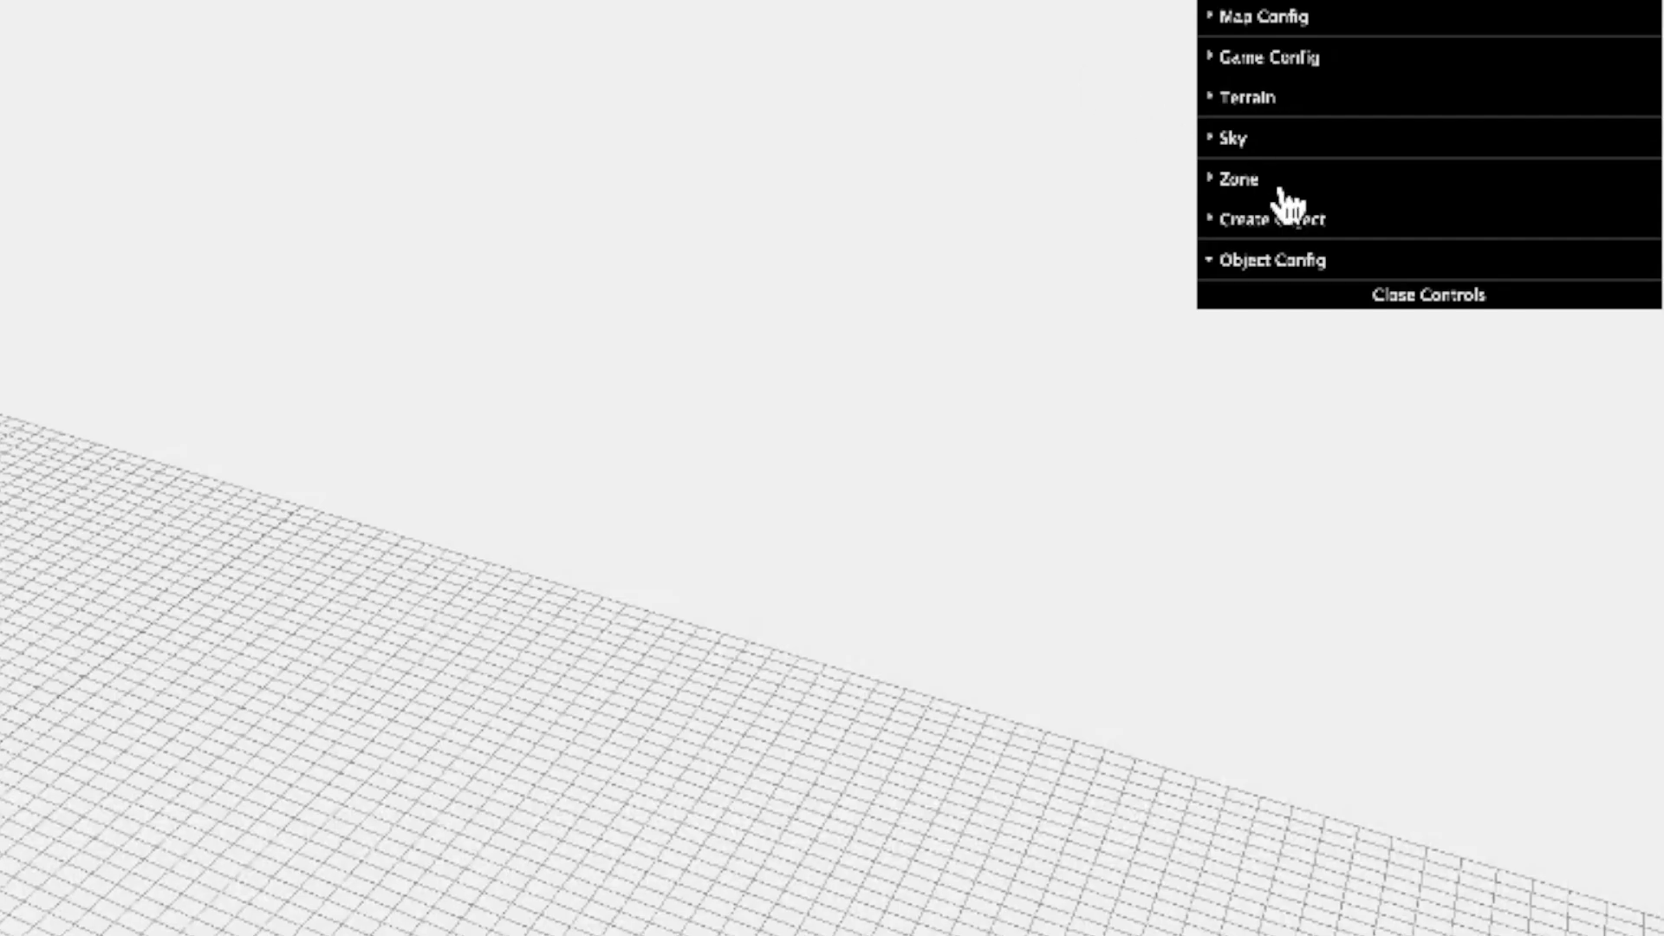
Collapse Sky and expand Game Config with its Modes, Classes and Settings lists.
{"action": "left_click", "coordinate": [1237, 179]}
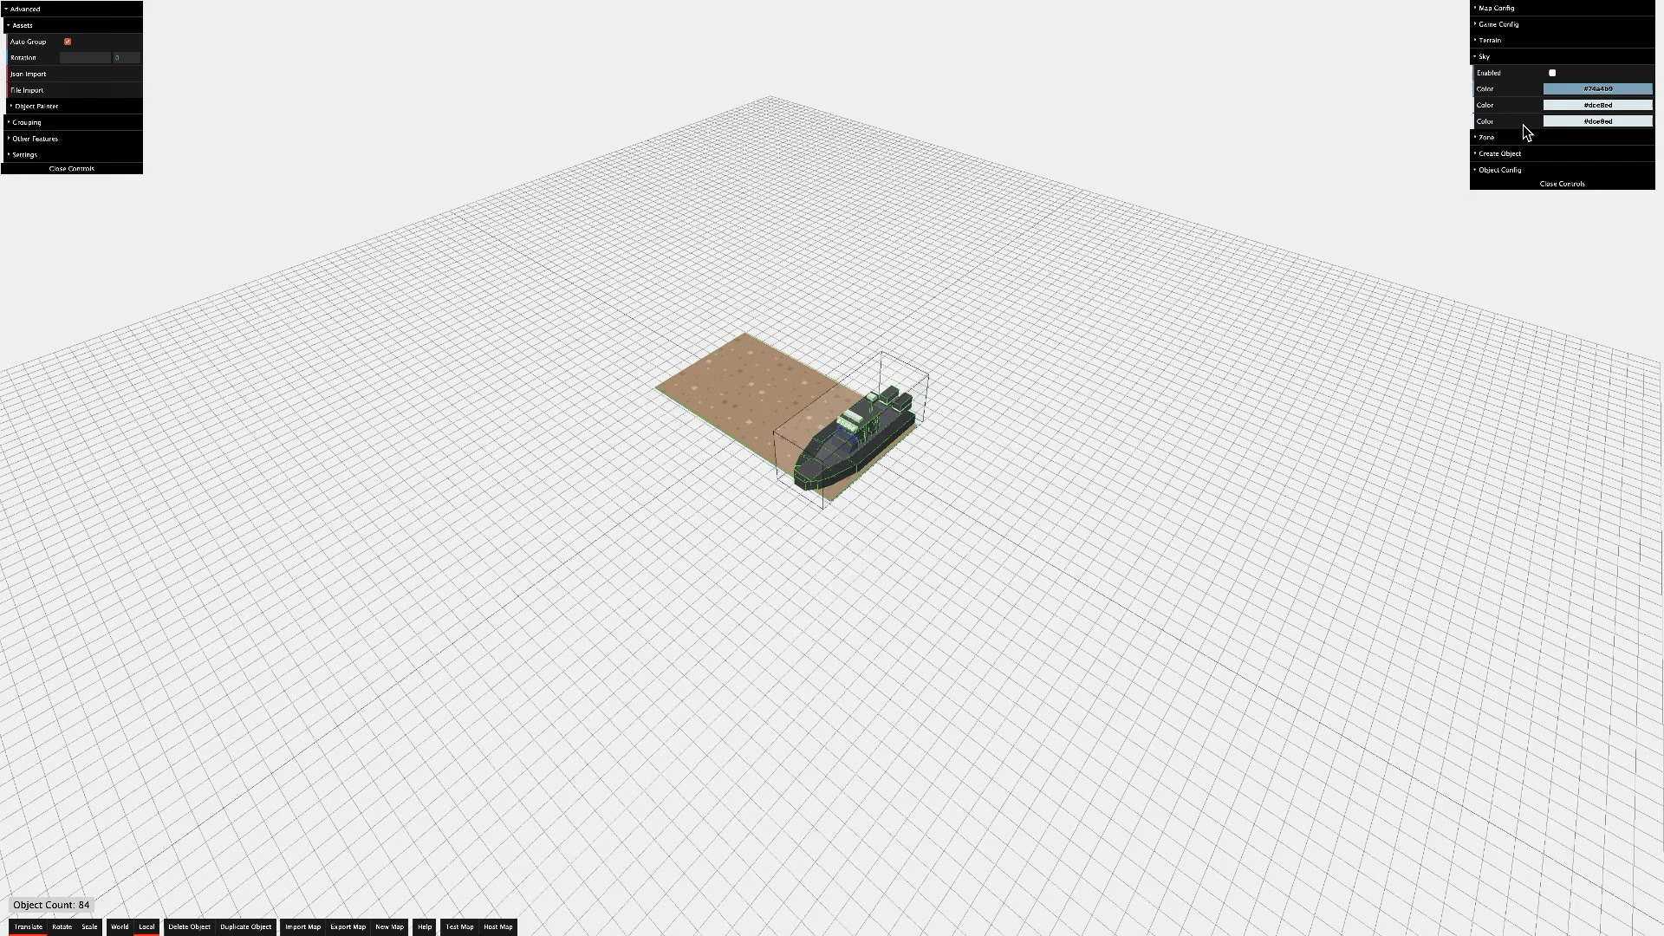
{"action": "mouse_move", "coordinate": [1496, 11]}
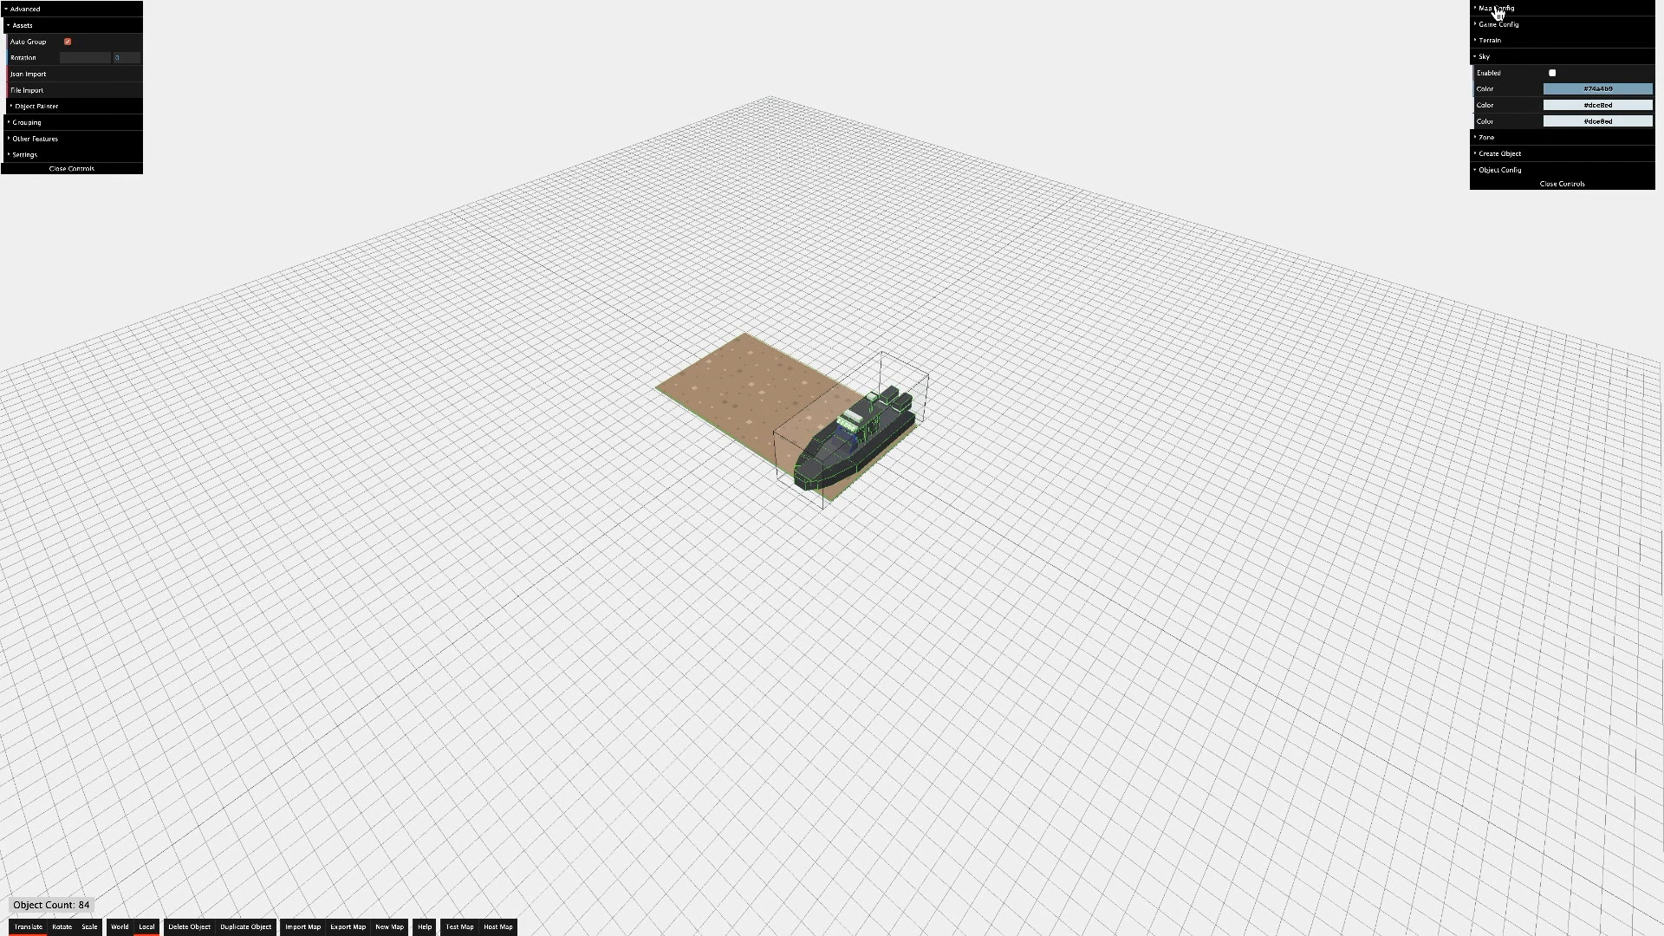
{"action": "left_click", "coordinate": [1485, 55]}
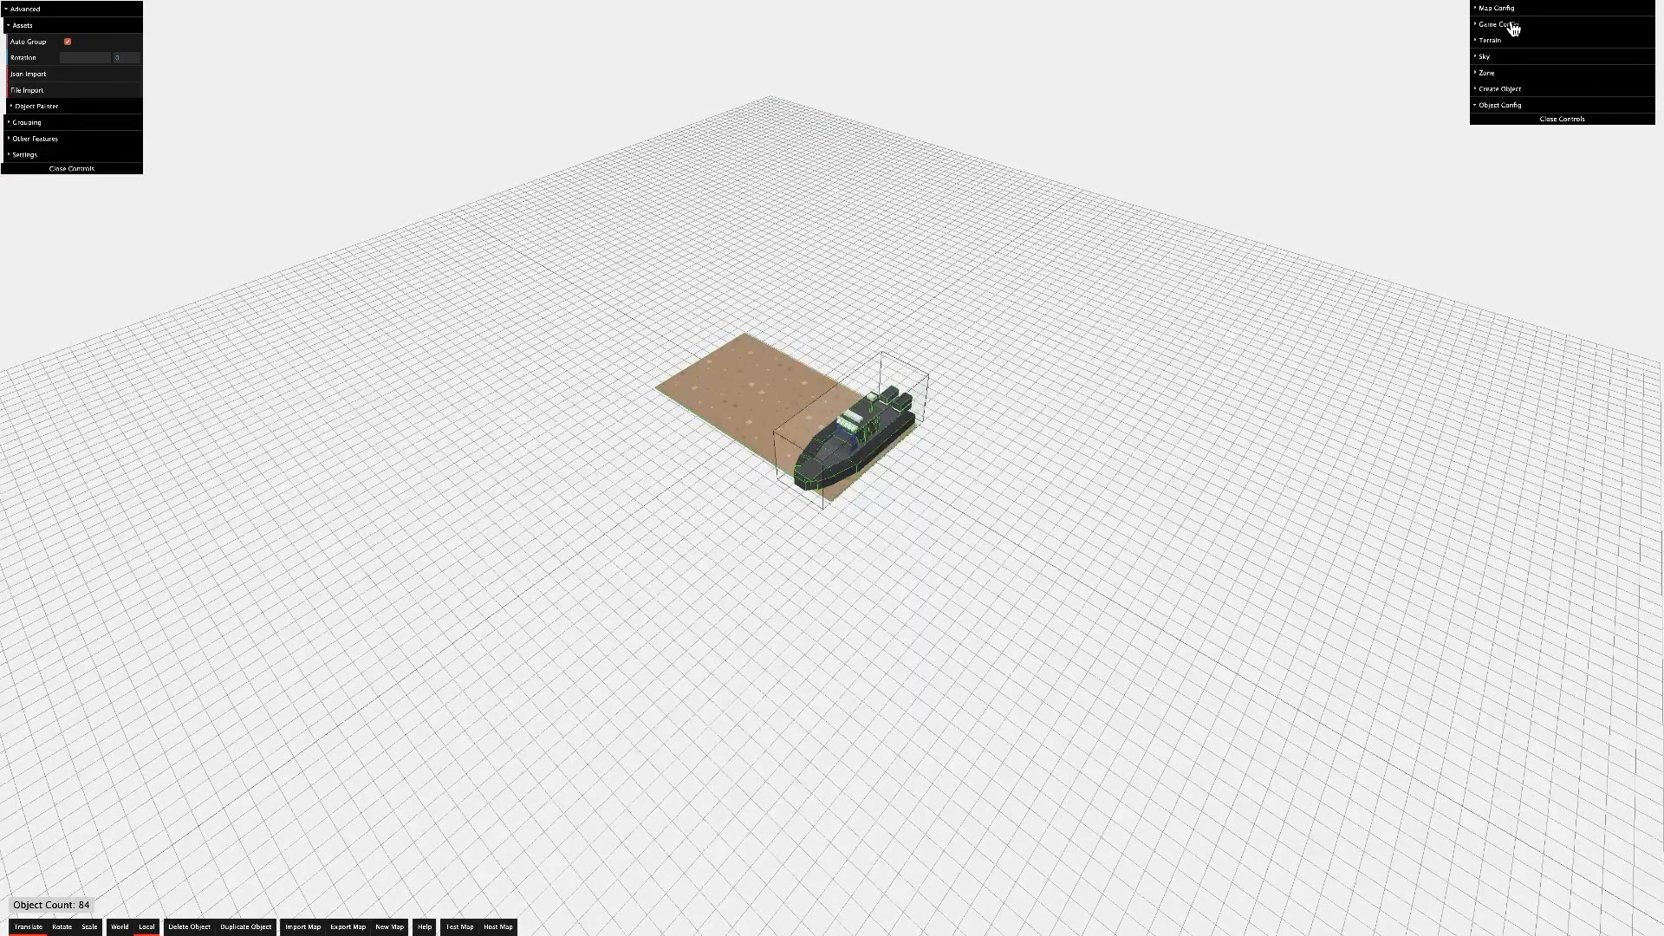
{"action": "left_click", "coordinate": [1499, 22]}
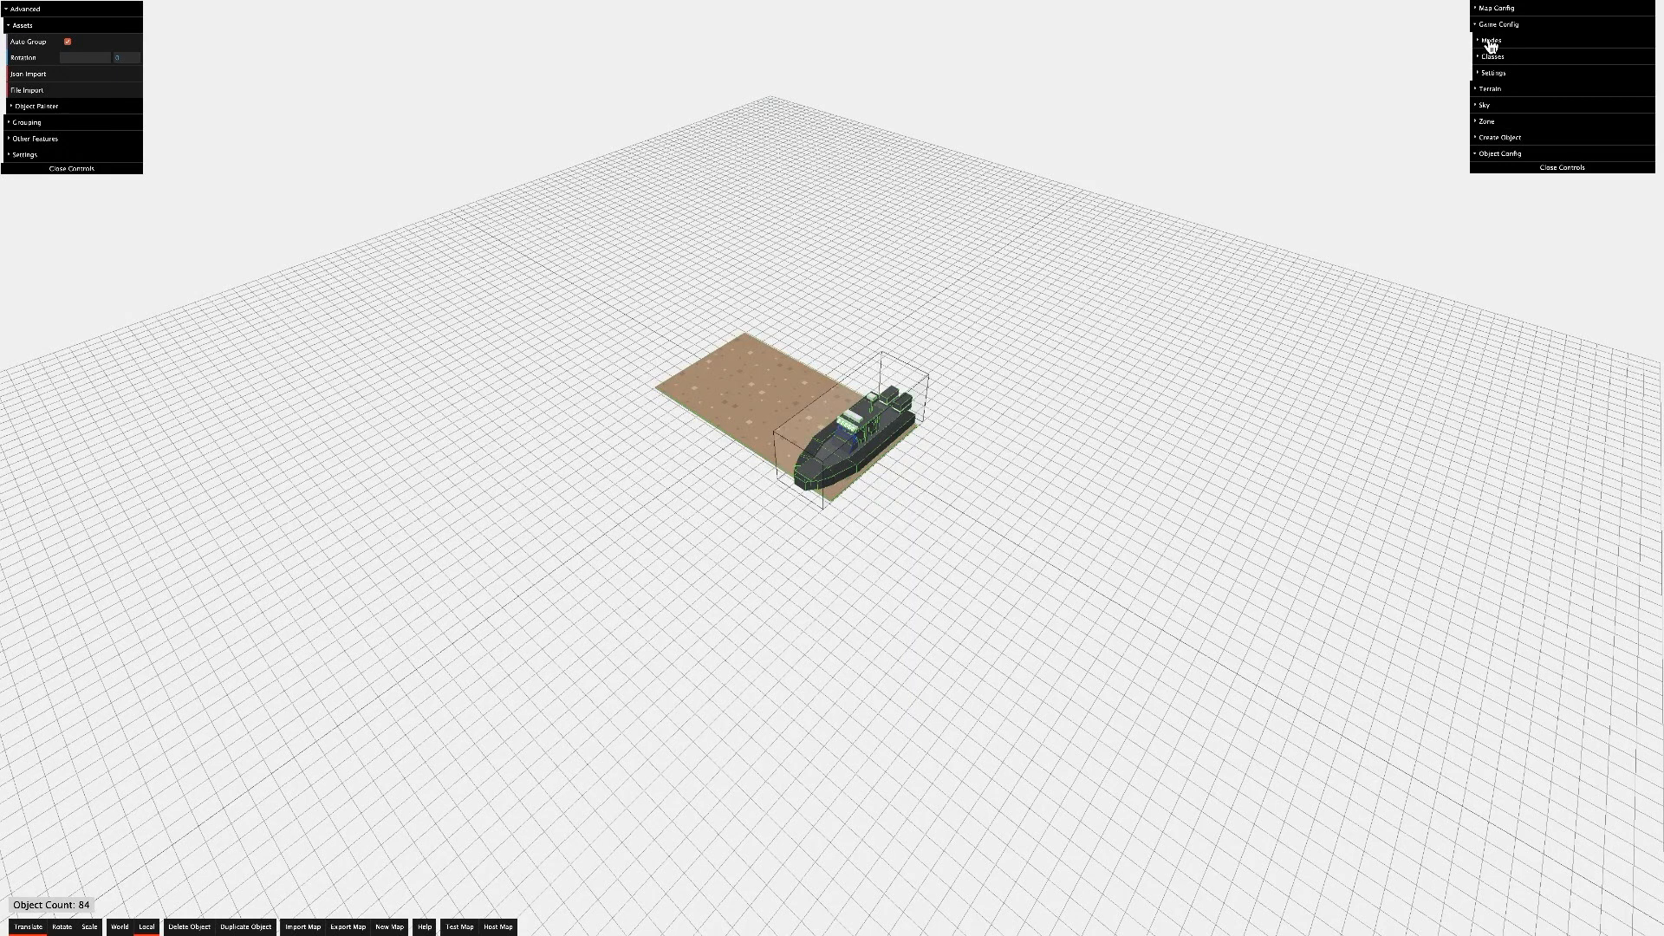
{"action": "left_click", "coordinate": [1491, 40]}
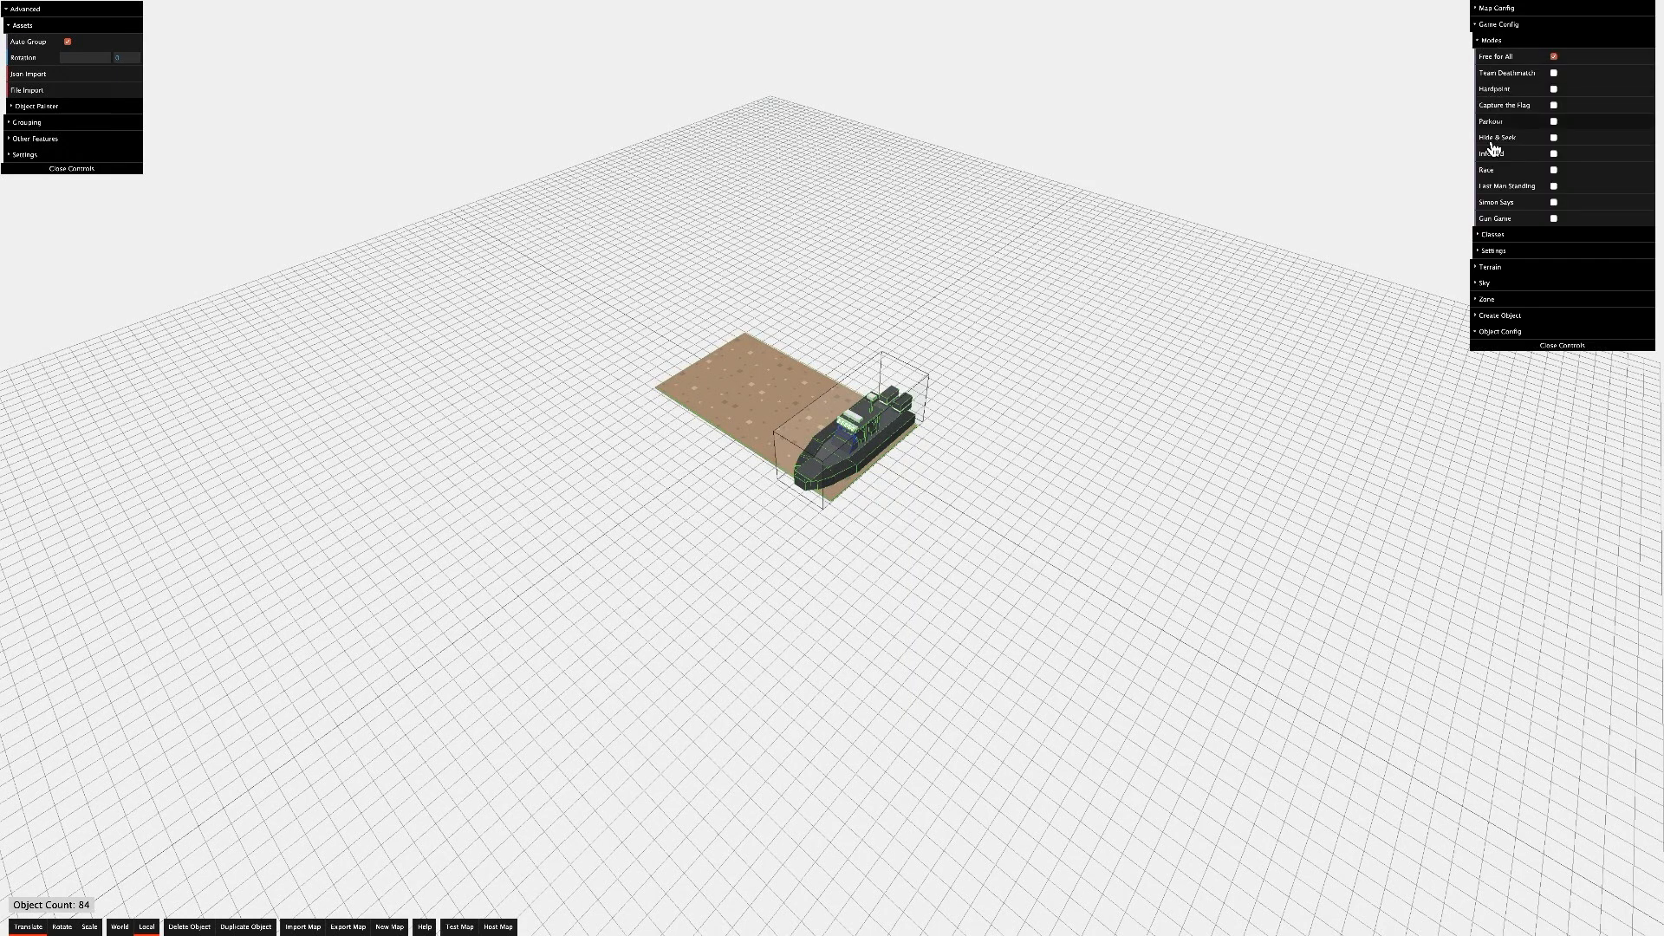
{"action": "left_click", "coordinate": [1493, 234]}
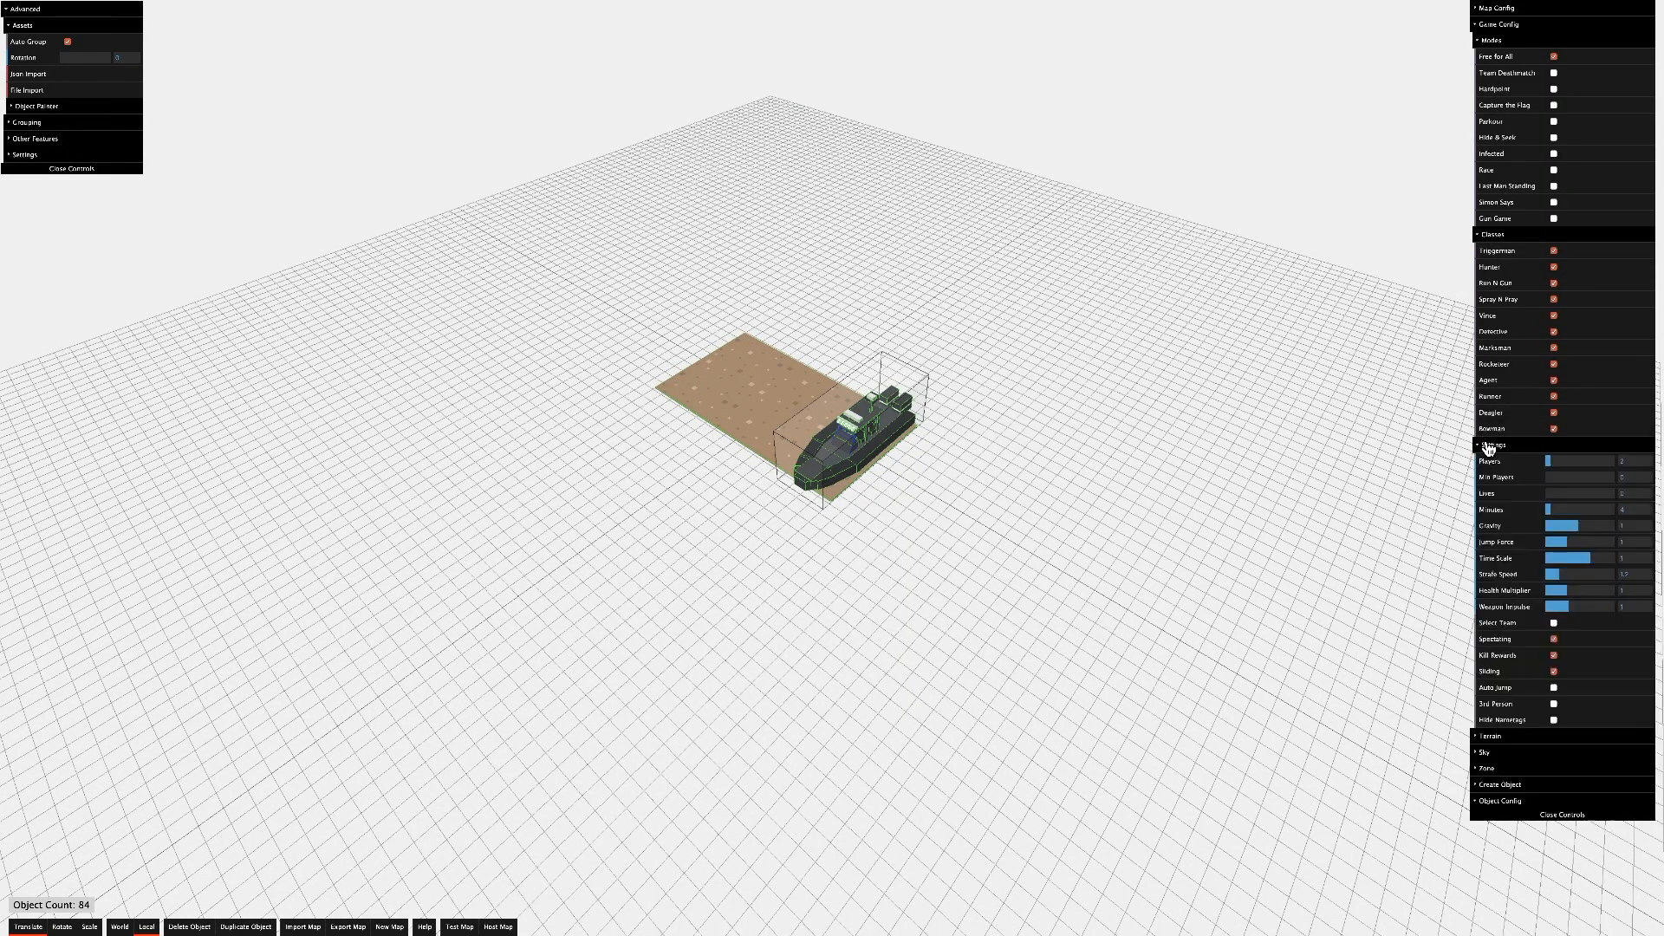
Launch a Capture the Flag play-test of the map.
{"action": "left_click", "coordinate": [460, 926]}
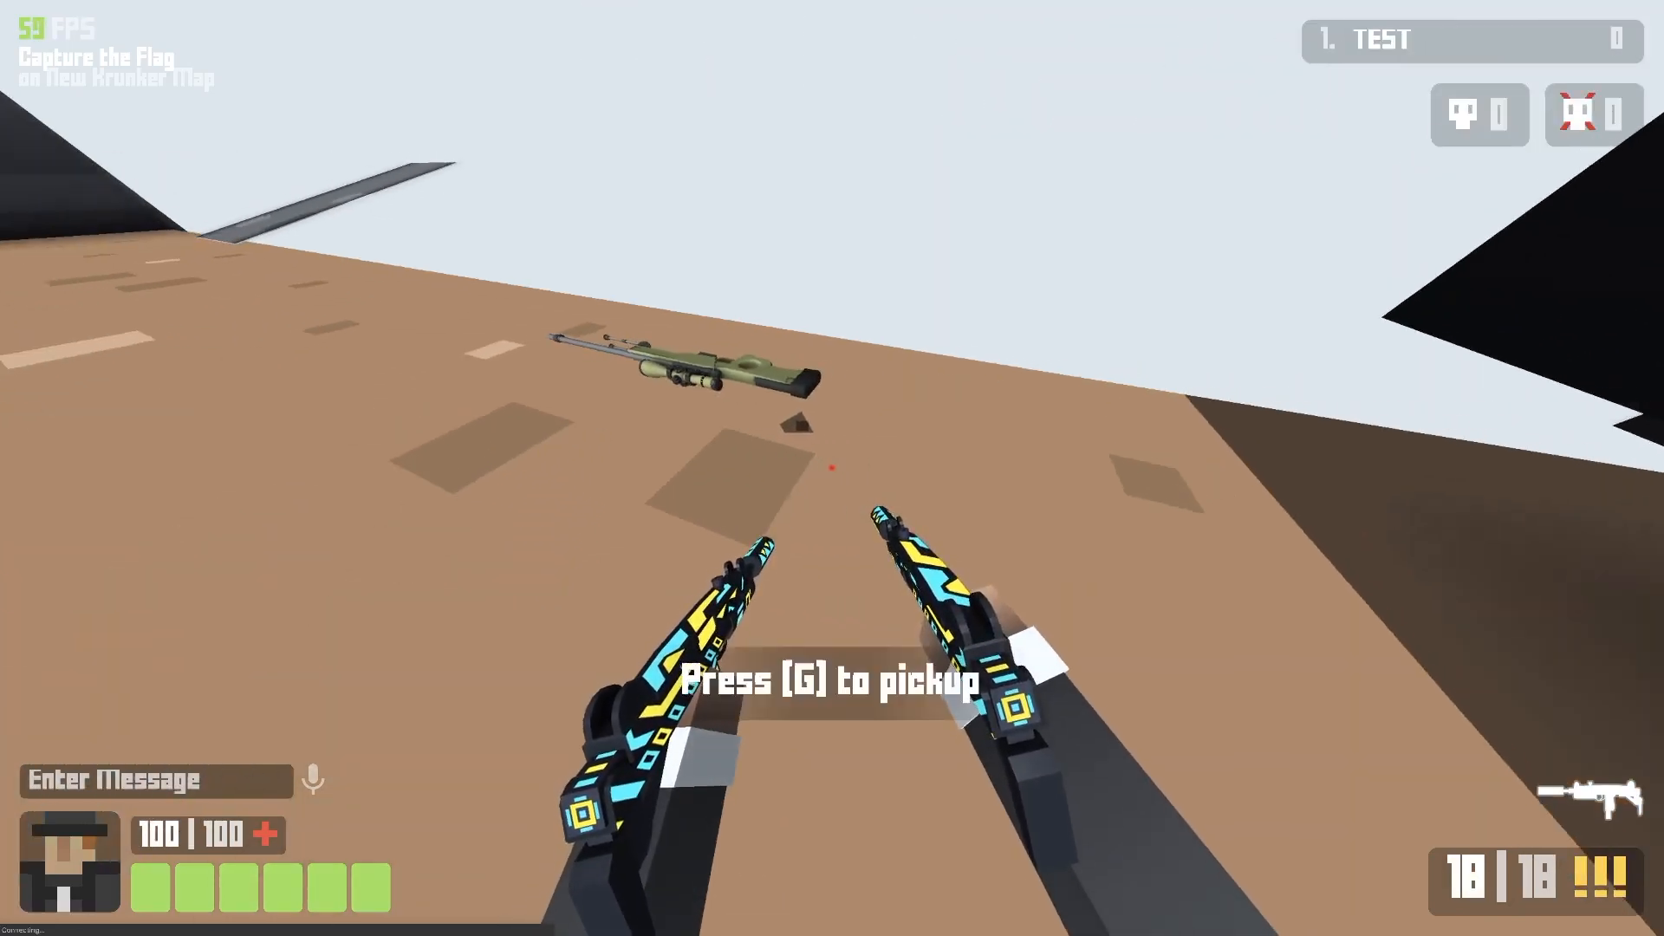
{"action": "mouse_move", "coordinate": [832, 468]}
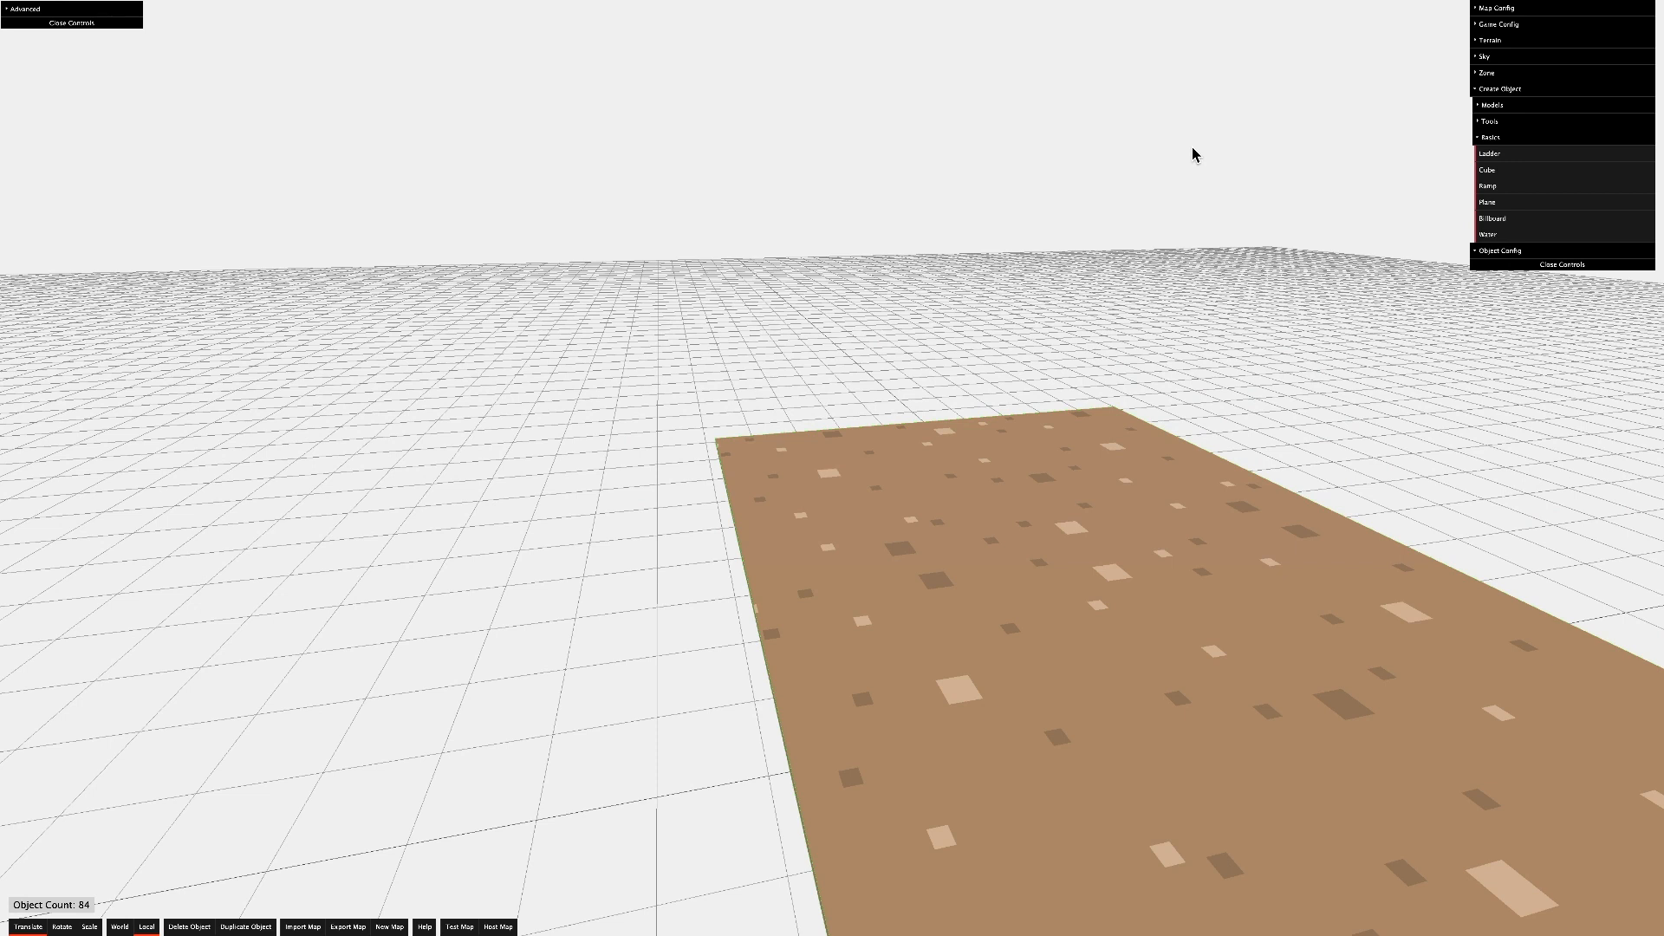
Add ladders up the tall grey wall and adjust their Object Config, reaching 100 objects.
{"action": "left_click", "coordinate": [460, 926]}
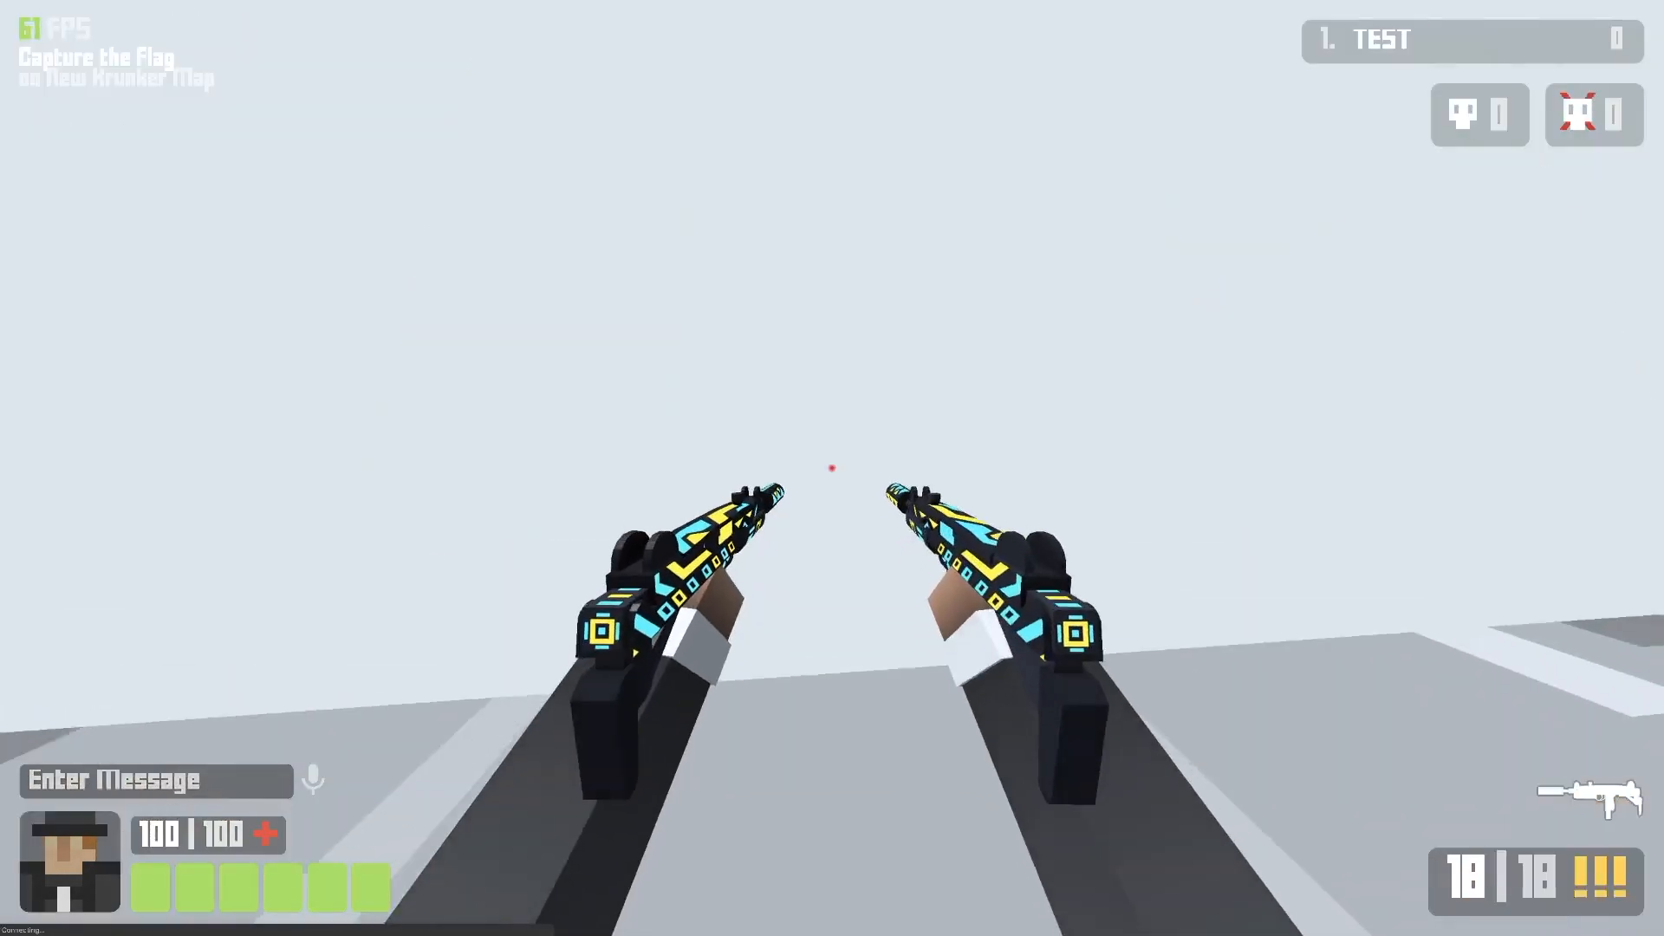
{"action": "left_click", "coordinate": [832, 468]}
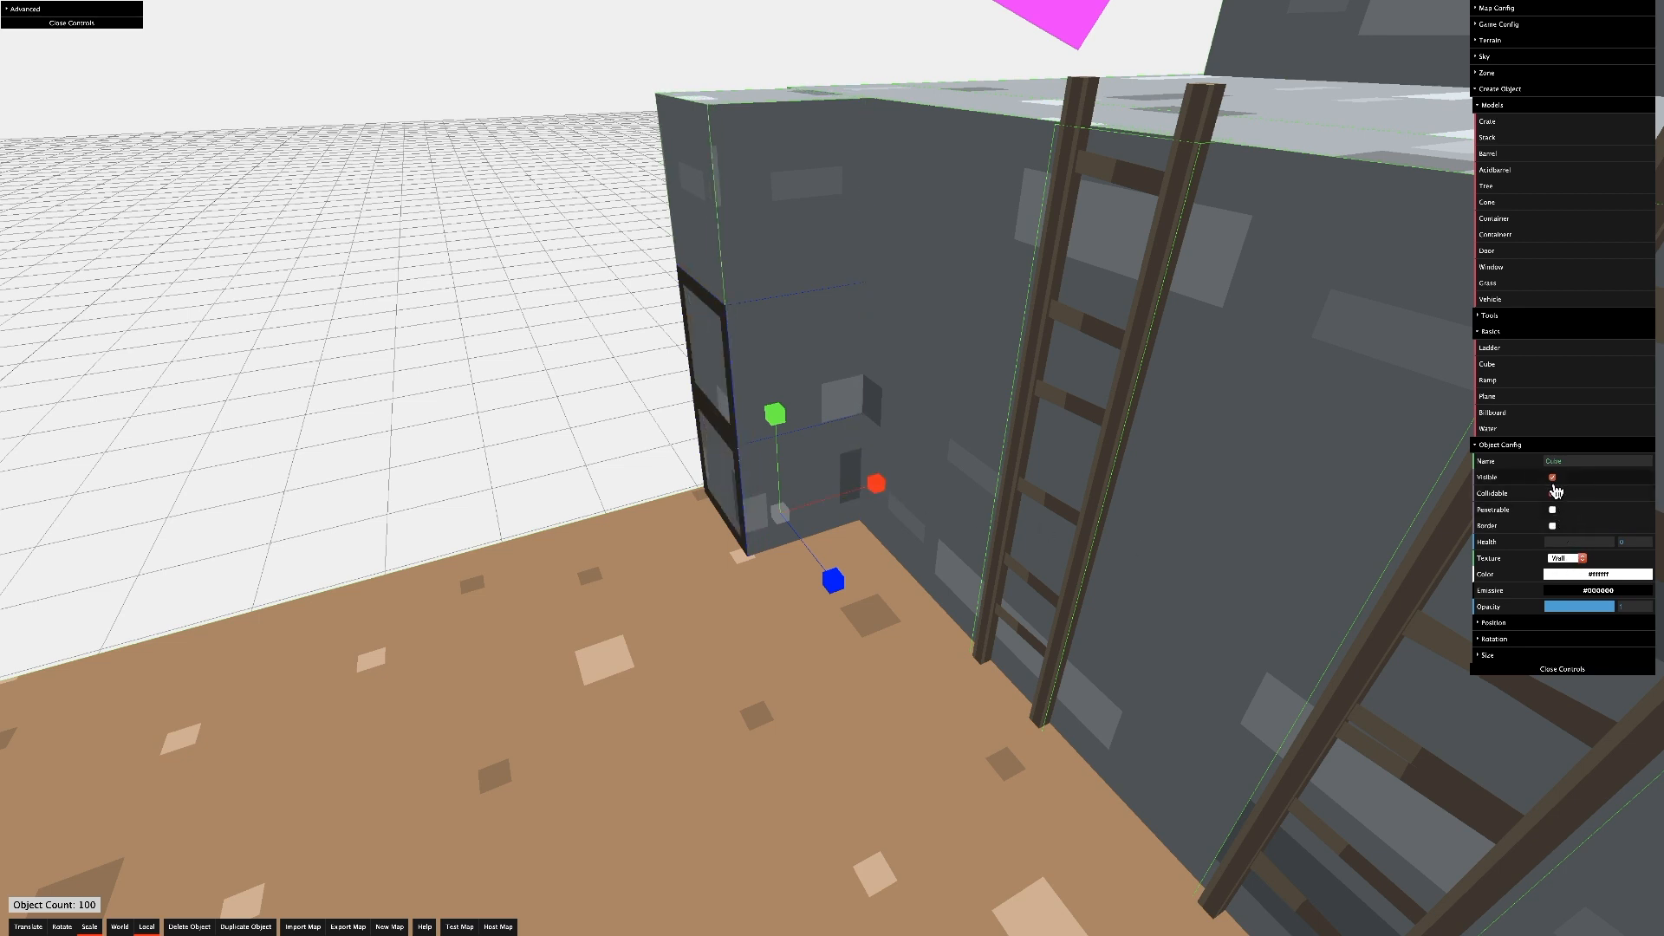
{"action": "left_click", "coordinate": [460, 926]}
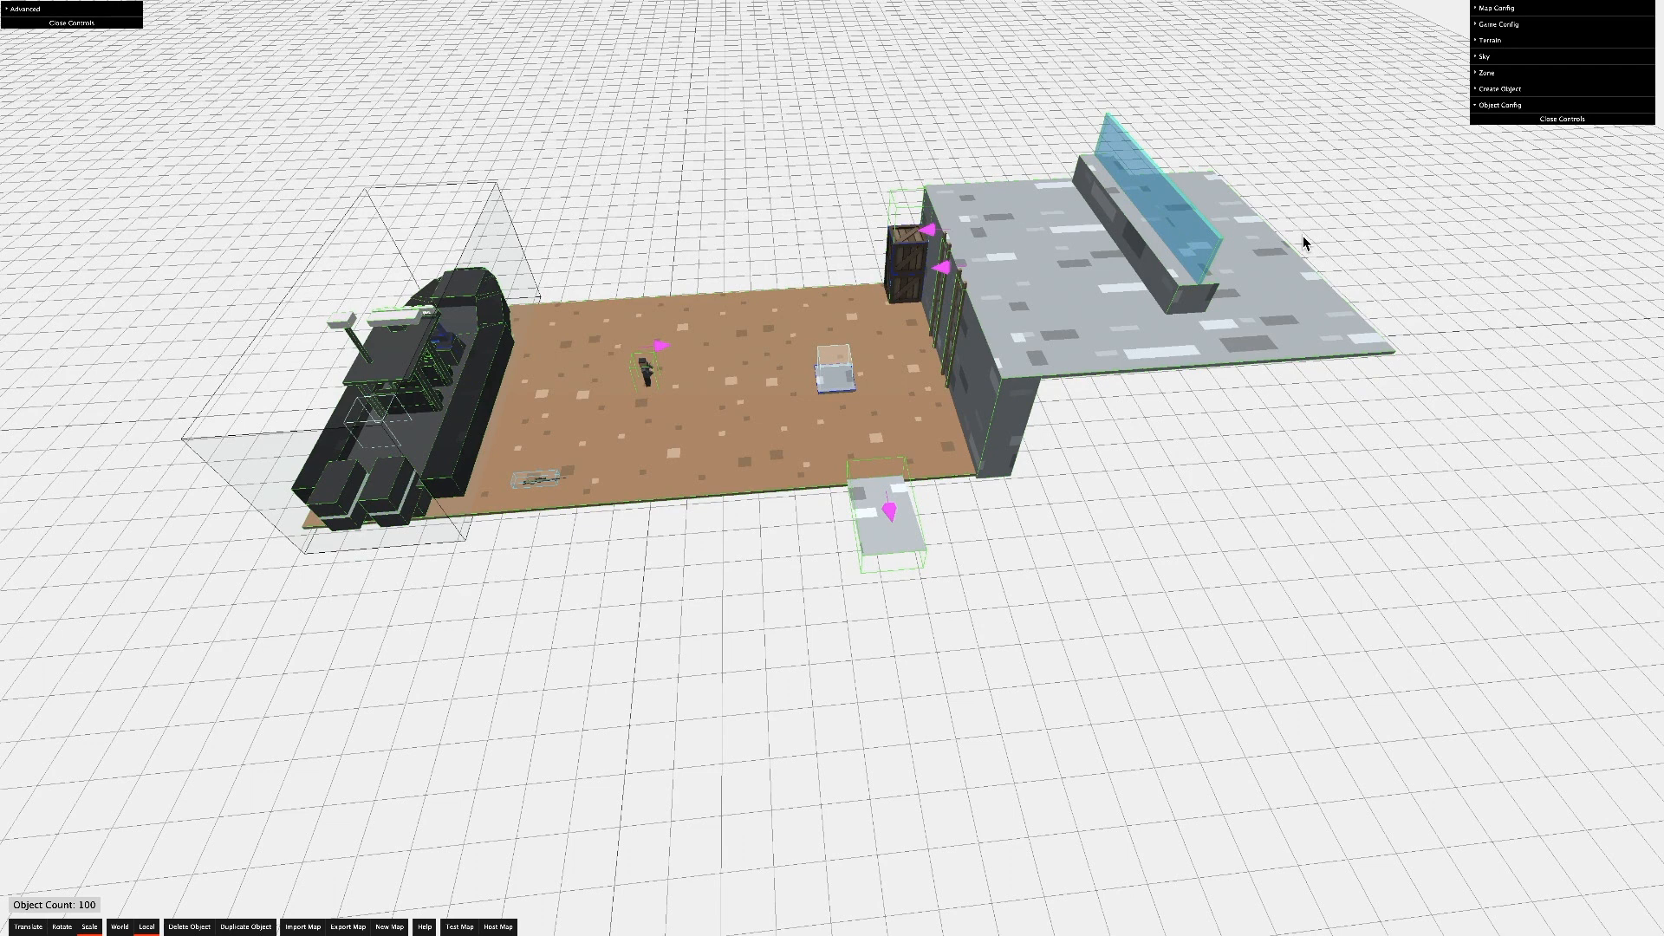
{"action": "mouse_move", "coordinate": [350, 925]}
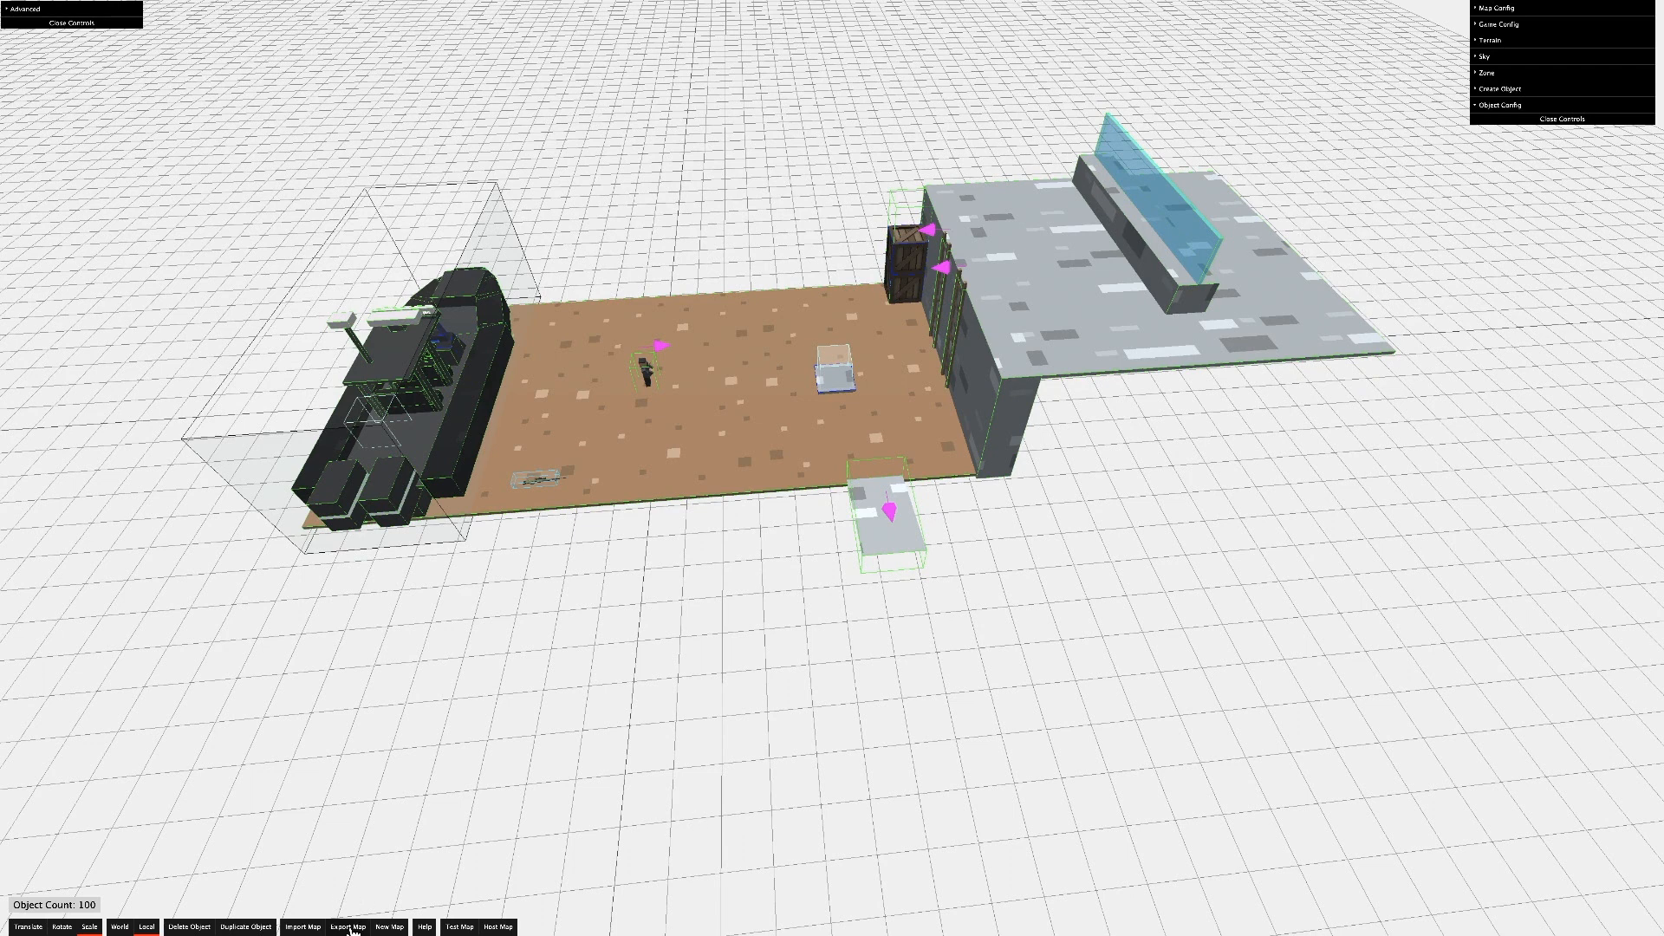
Export the 100-object map as a New Krunker Map .txt download.
{"action": "left_click", "coordinate": [347, 926]}
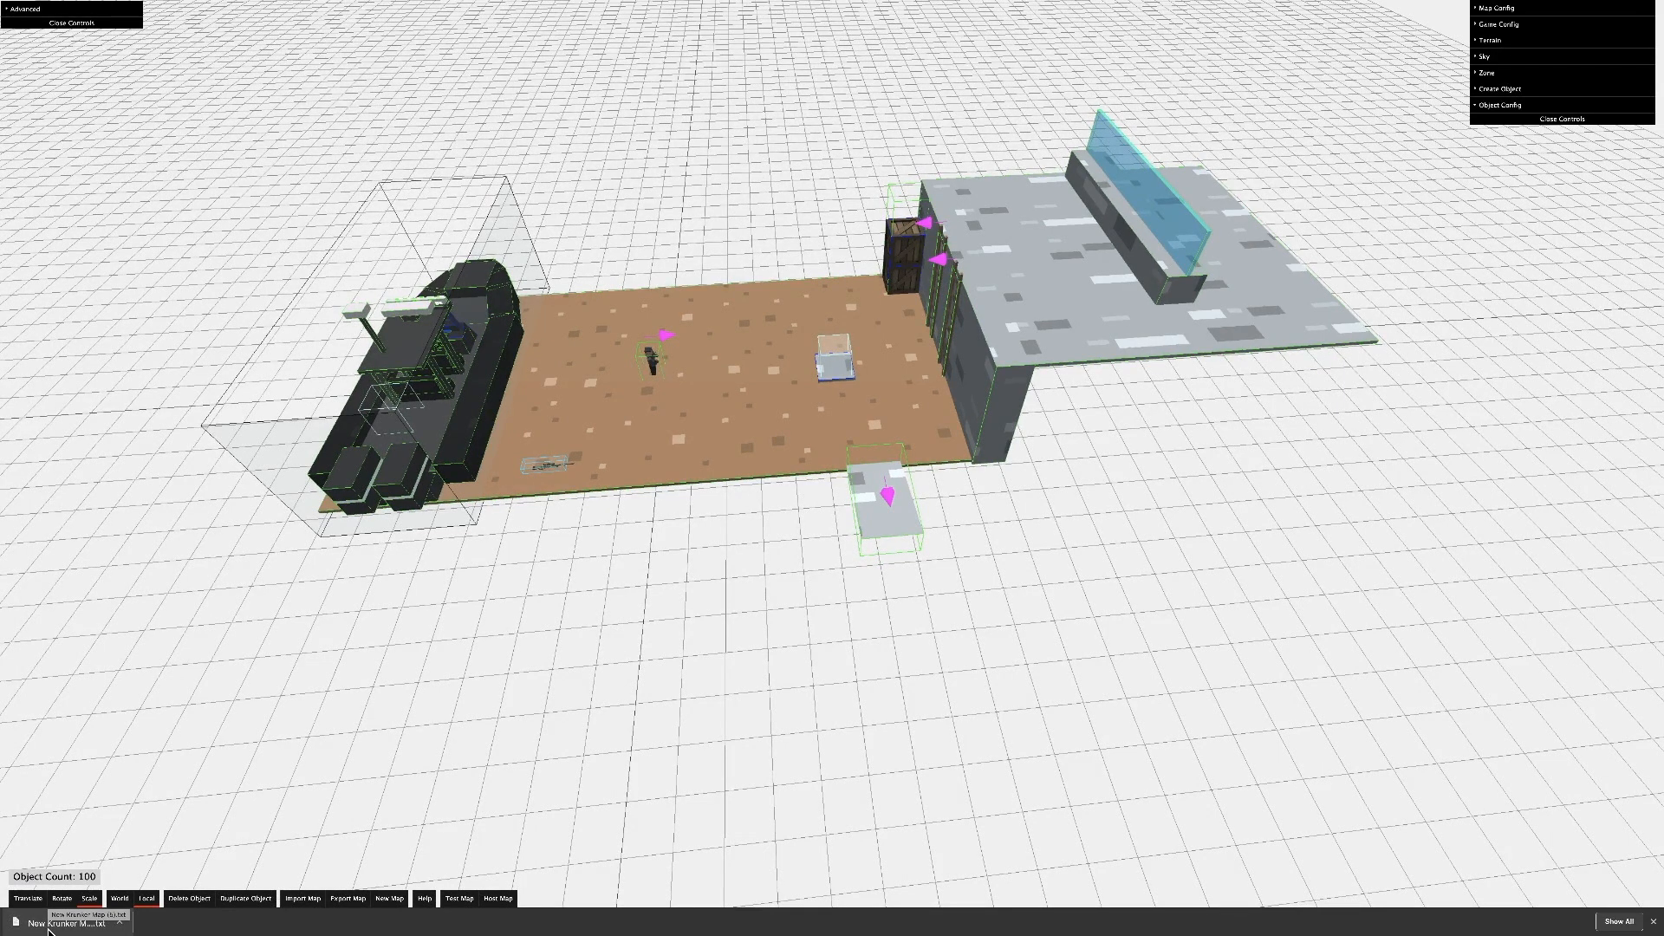
{"action": "mouse_move", "coordinate": [253, 799]}
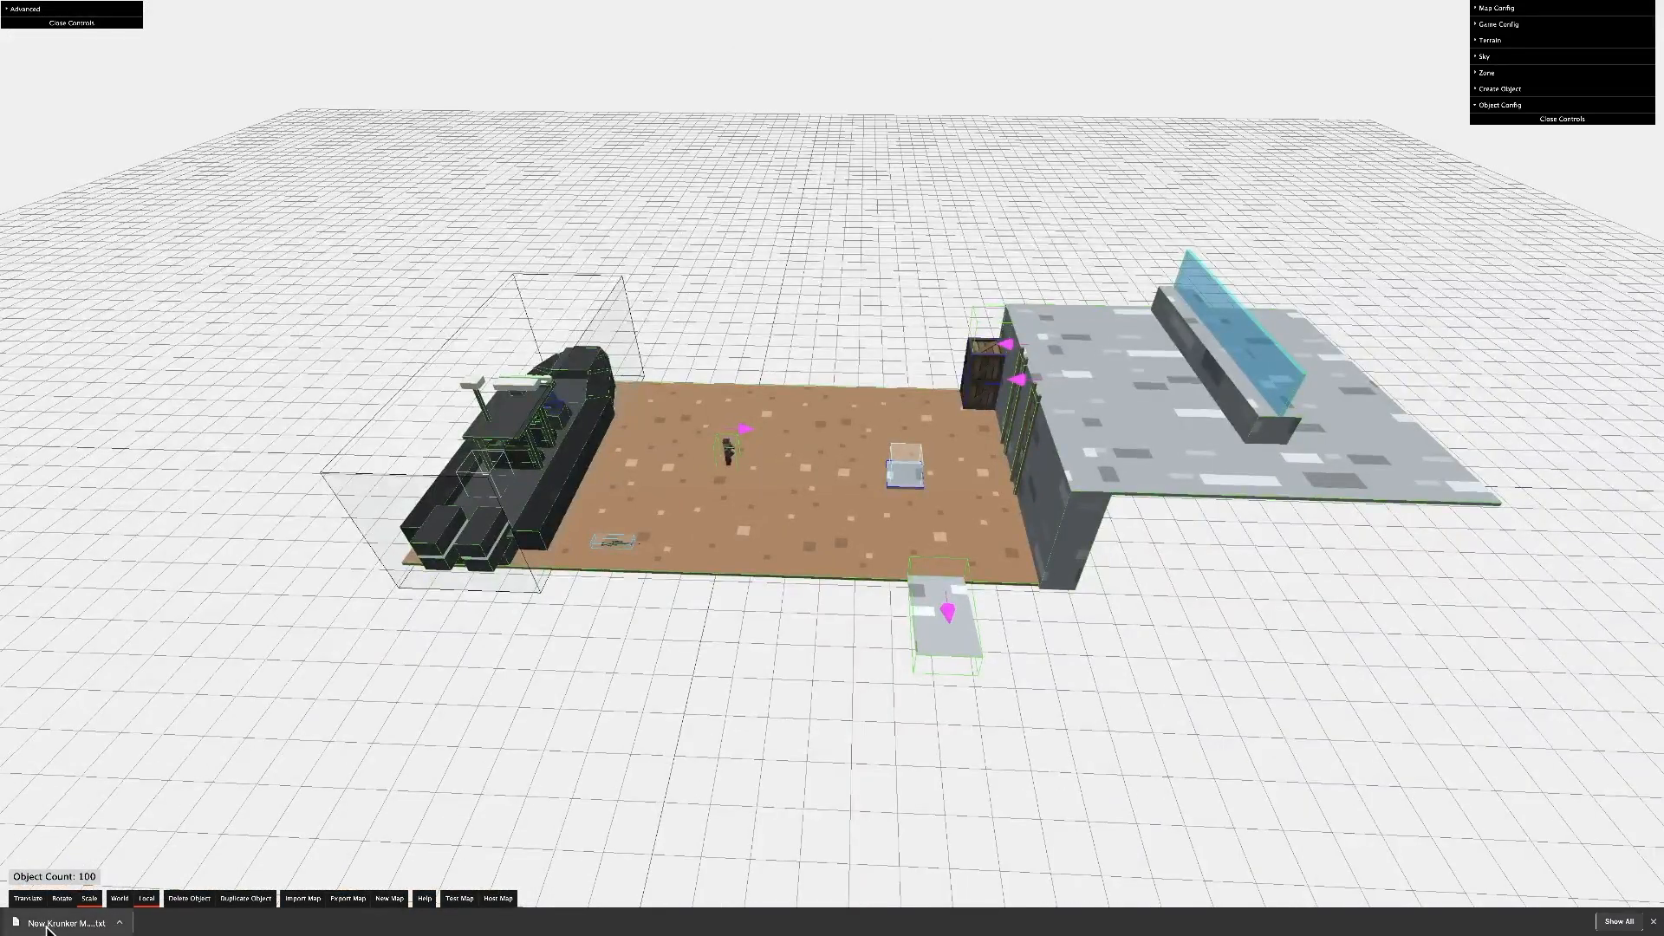
{"action": "mouse_move", "coordinate": [296, 709]}
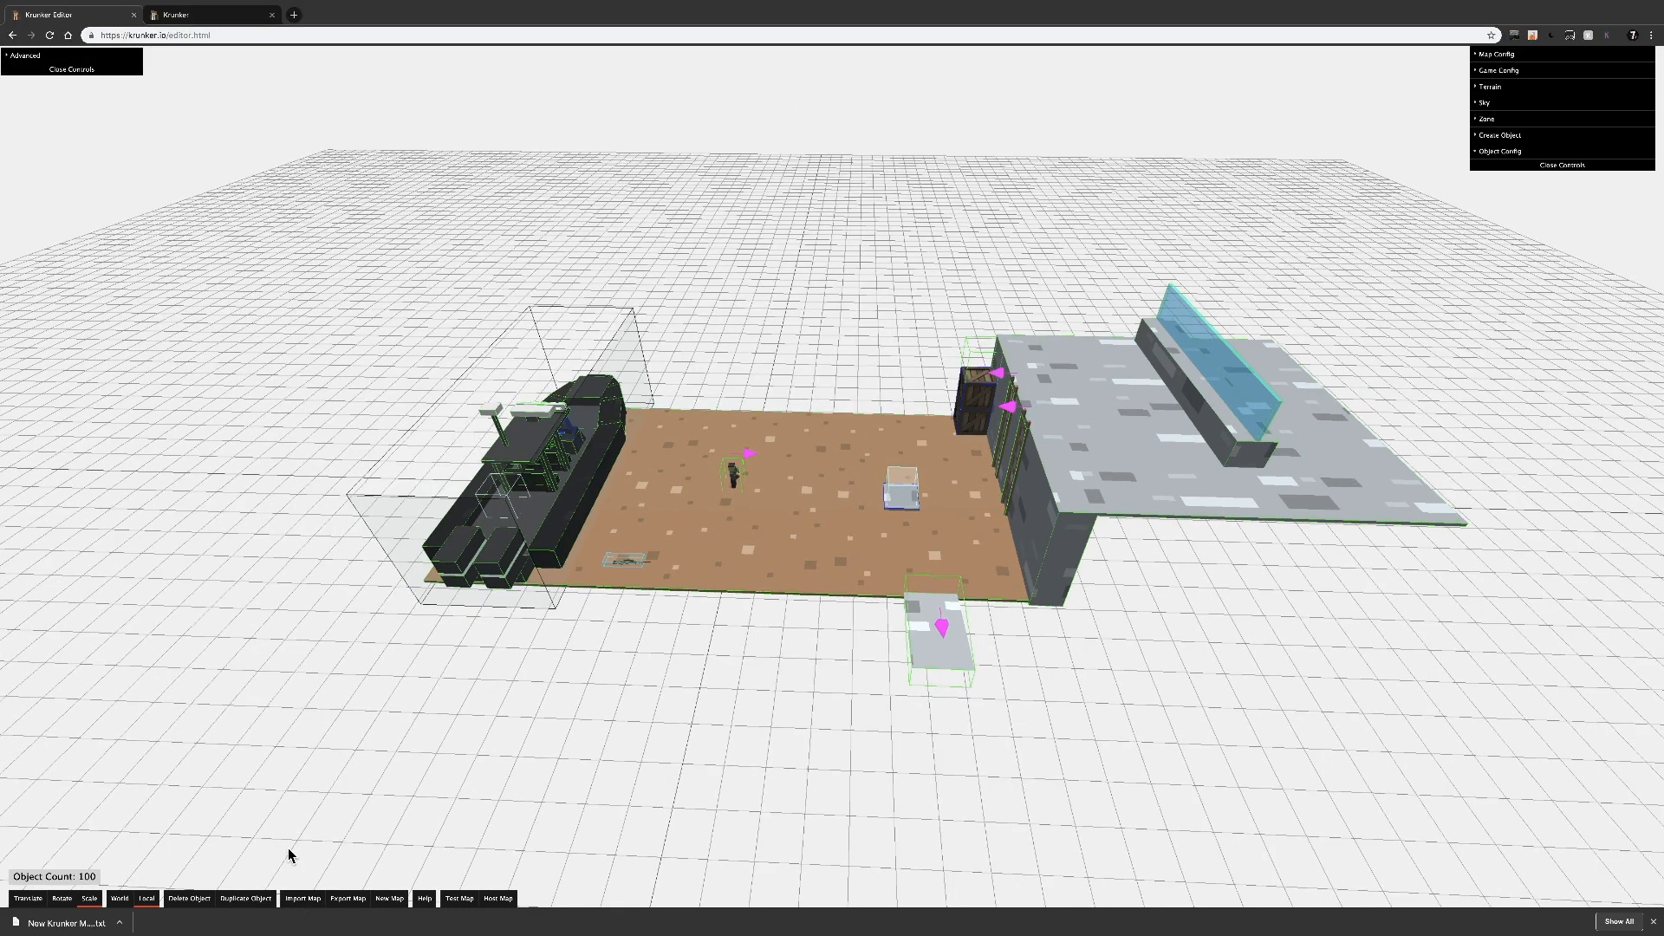
Switch to the Krunker game and list the newest community maps.
{"action": "left_click", "coordinate": [206, 13]}
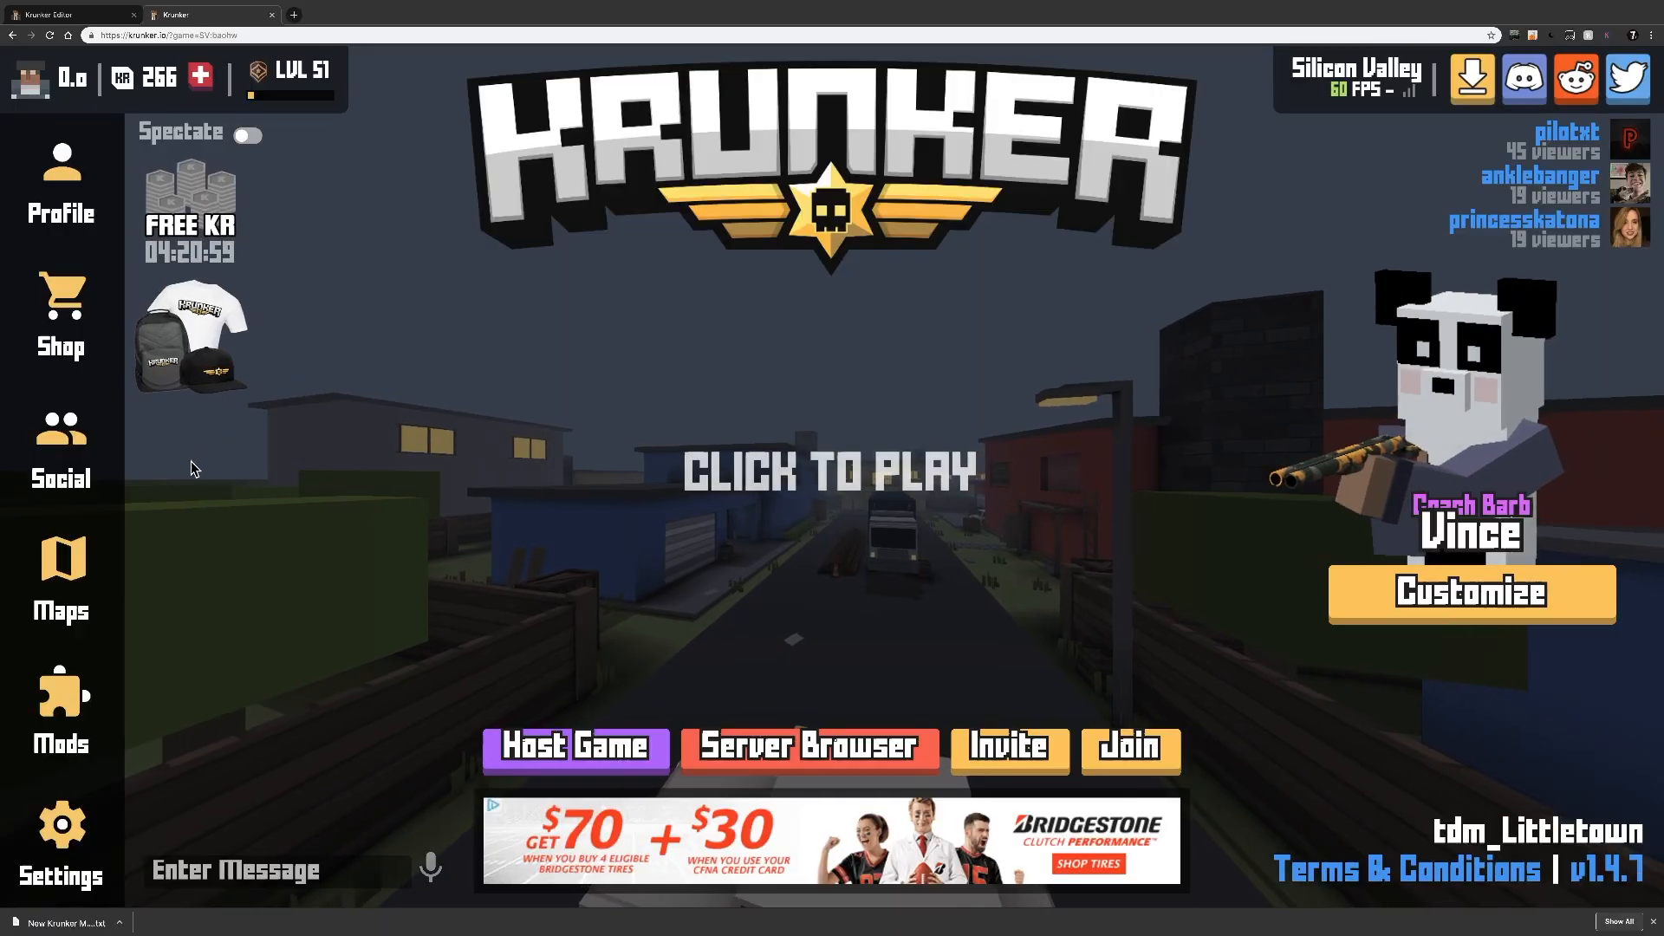
{"action": "left_click", "coordinate": [60, 574]}
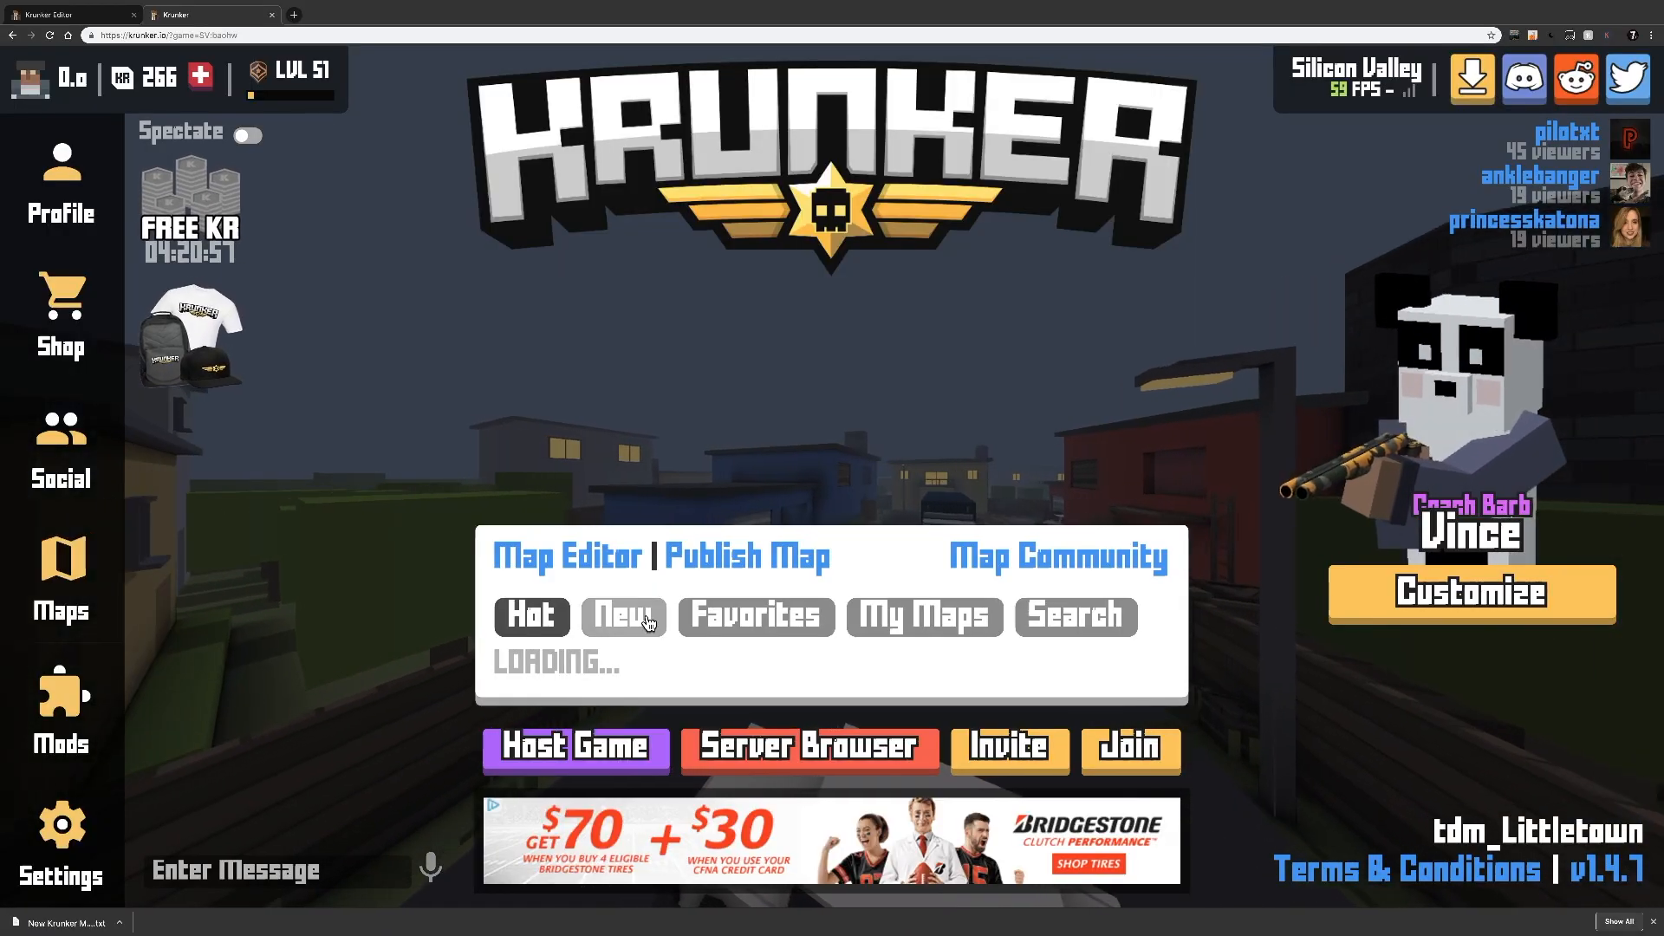
{"action": "left_click", "coordinate": [746, 554]}
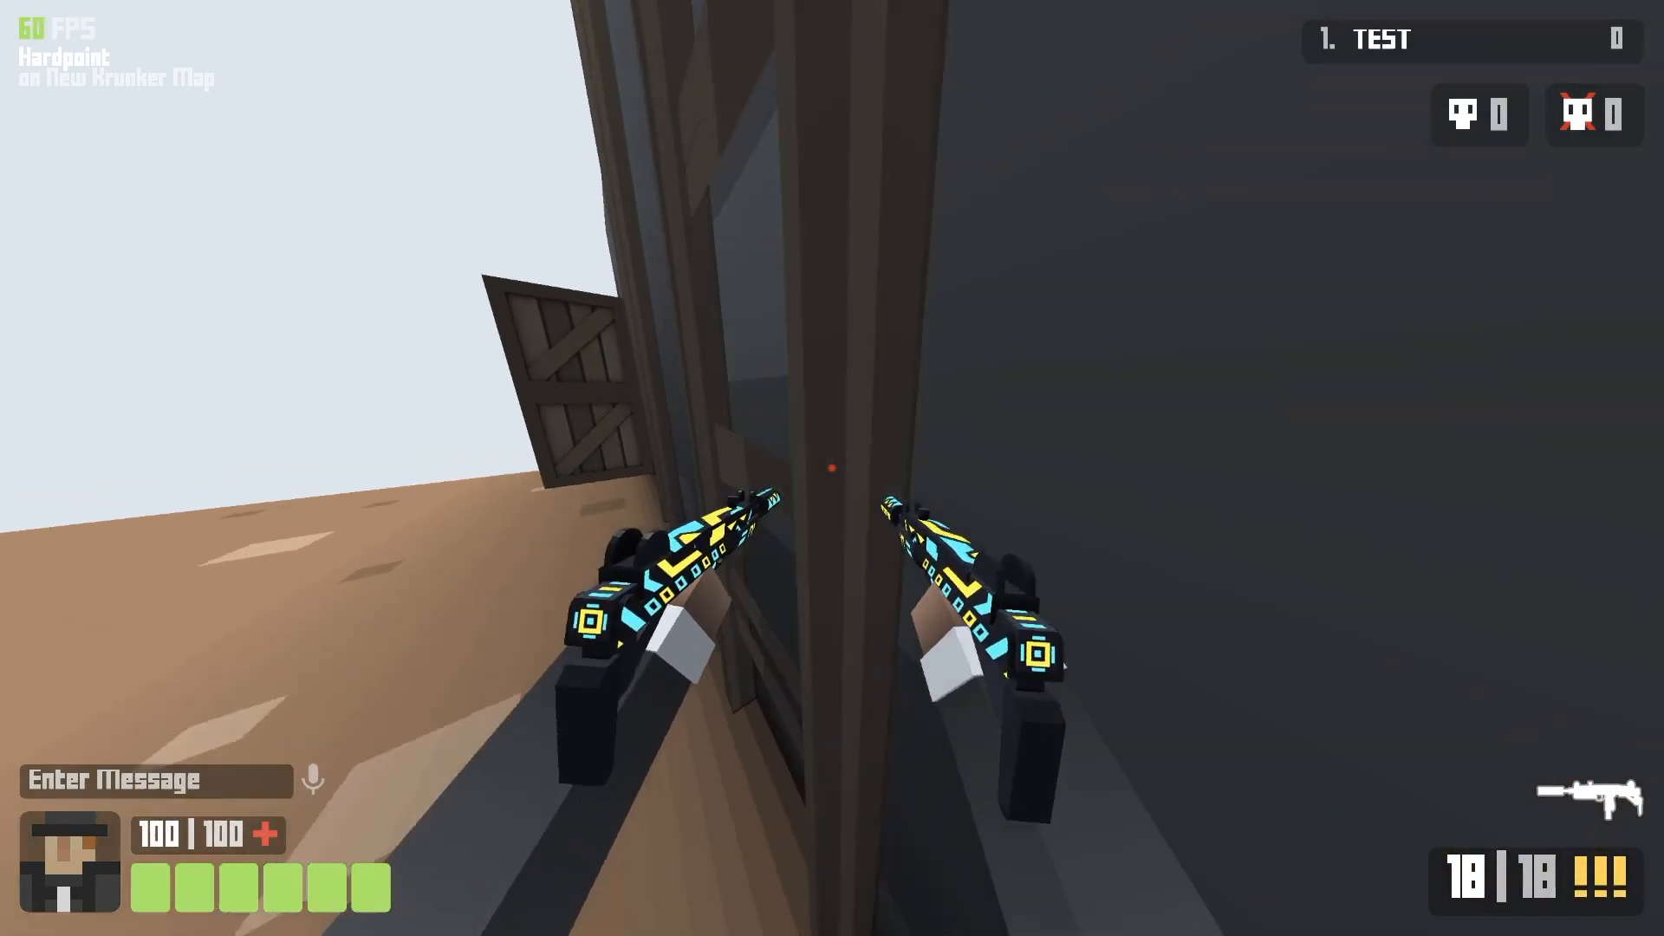
{"action": "mouse_move", "coordinate": [832, 468]}
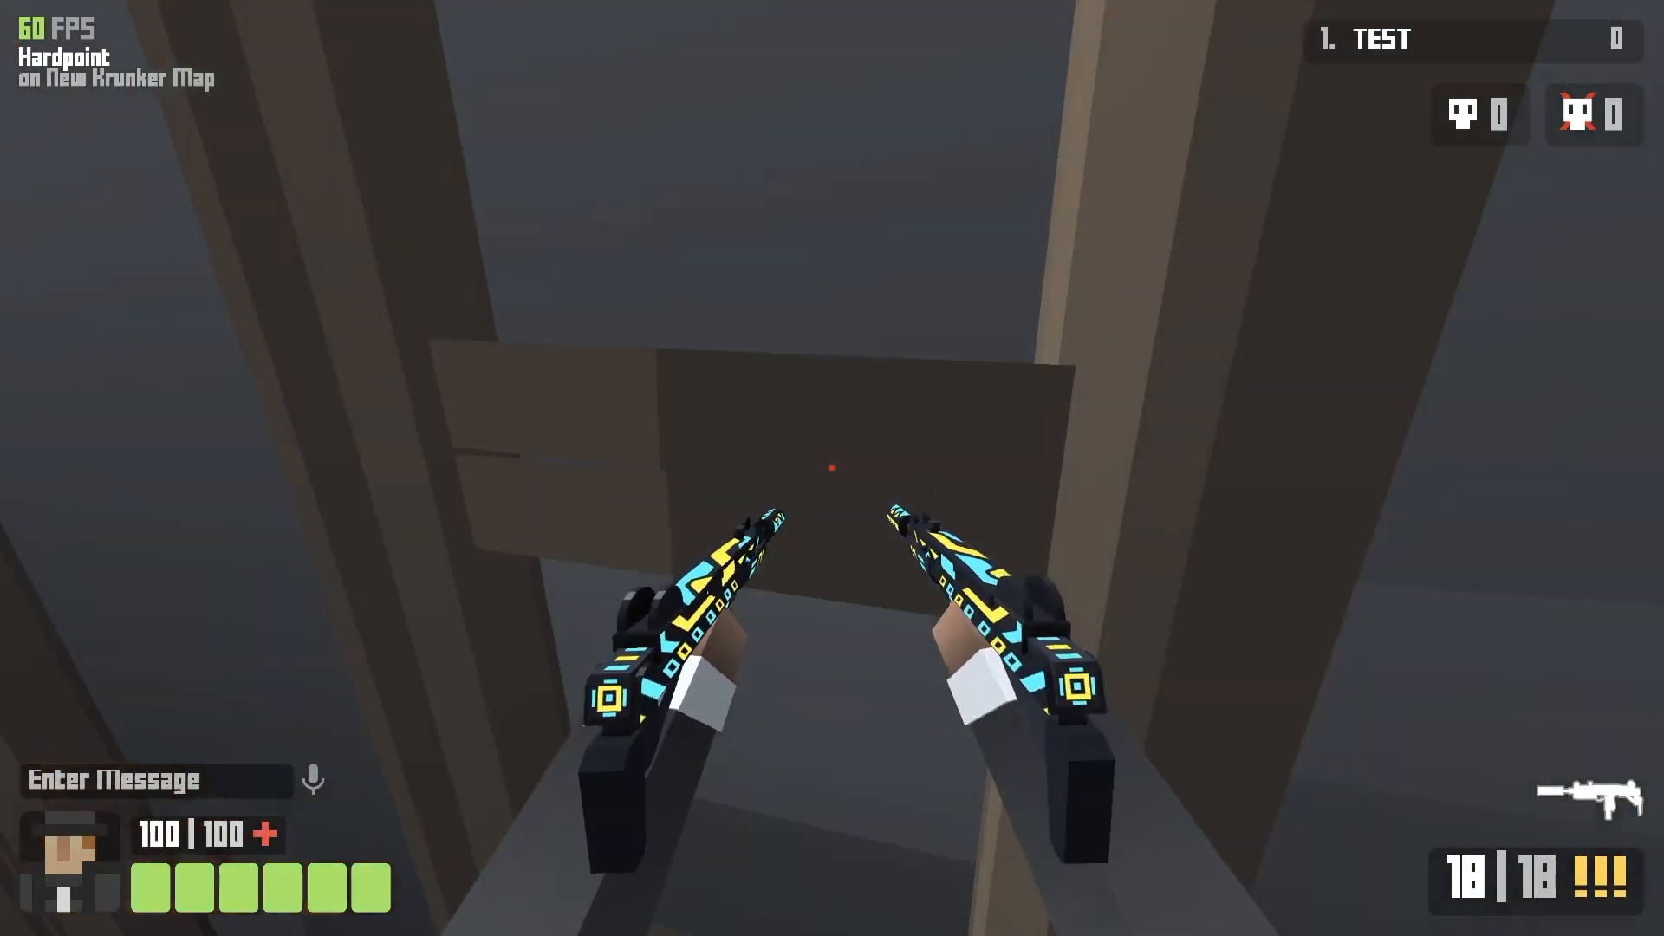
{"action": "mouse_move", "coordinate": [832, 468]}
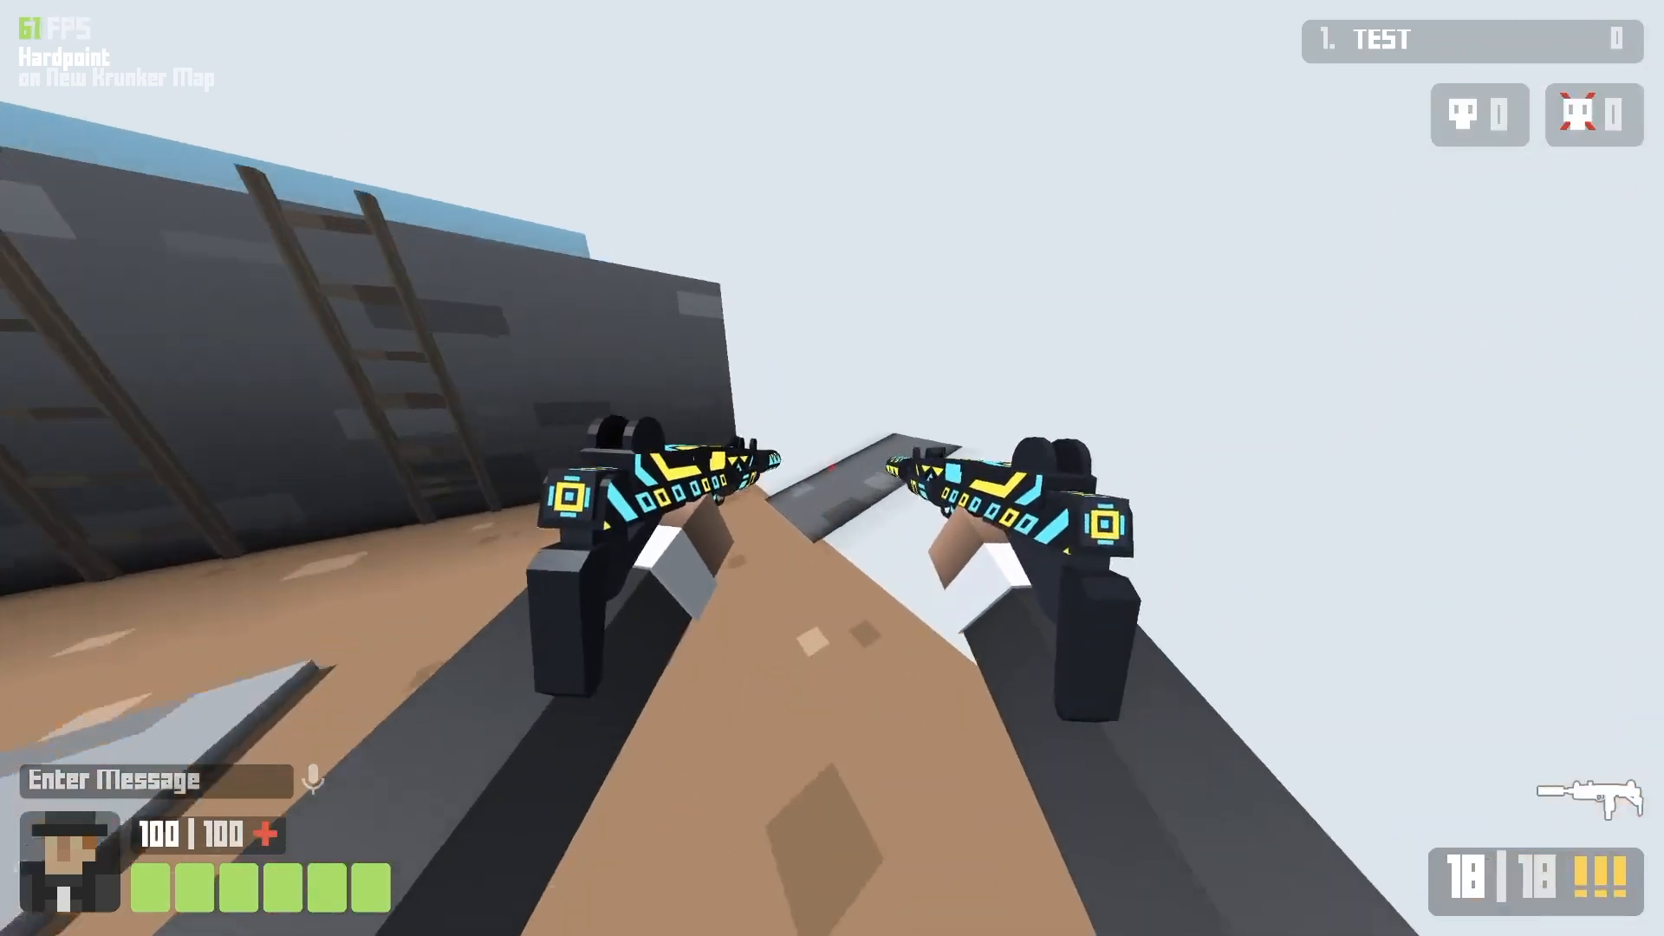
Fire the weapon from atop the laddered wall during the Hardpoint play-test.
{"action": "left_click", "coordinate": [832, 468]}
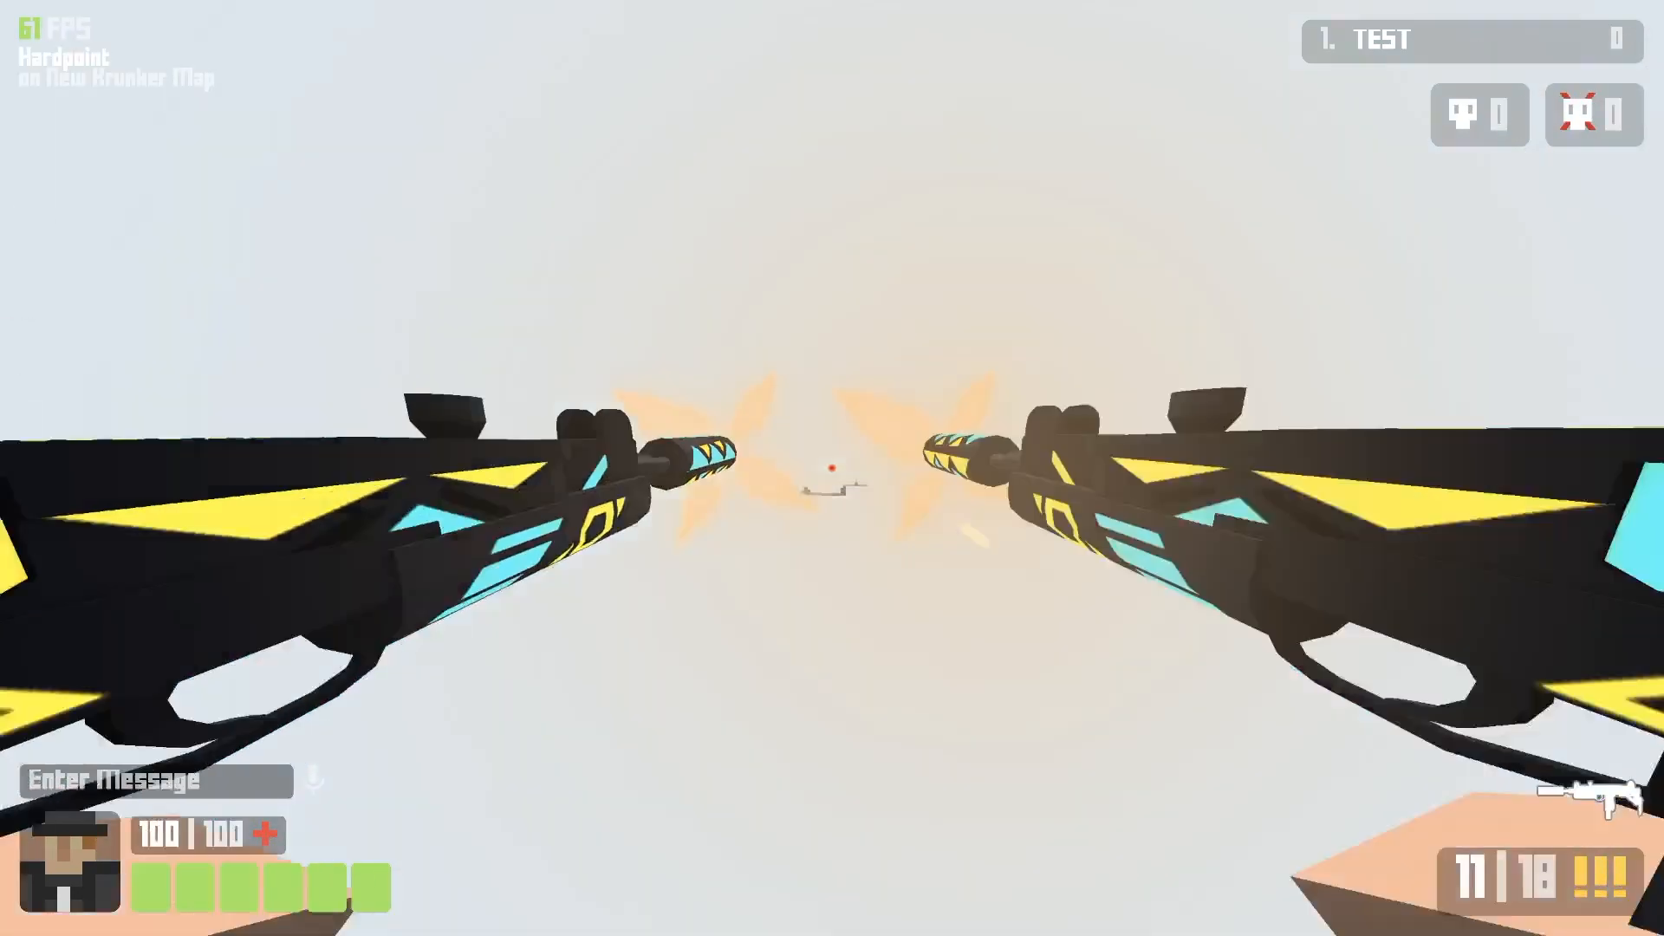